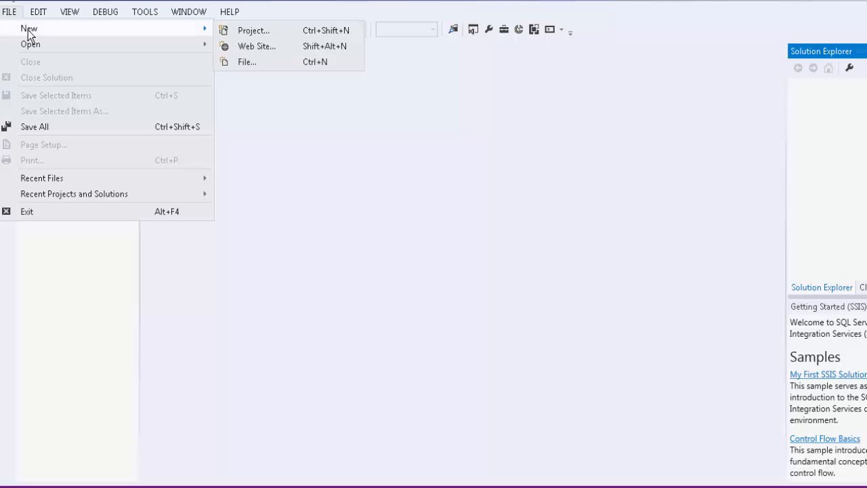
{"action": "mouse_move", "coordinate": [252, 30]}
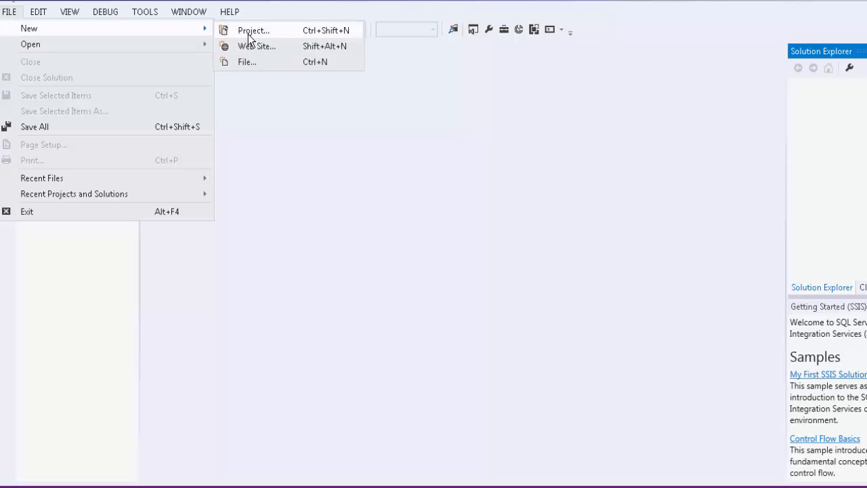
Create a new Integration Services project named SLDemo.
{"action": "left_click", "coordinate": [252, 30]}
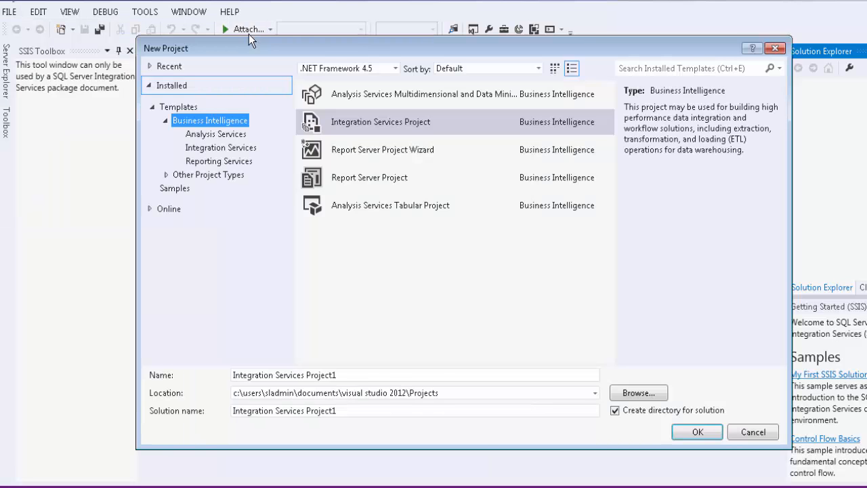
{"action": "mouse_move", "coordinate": [351, 128]}
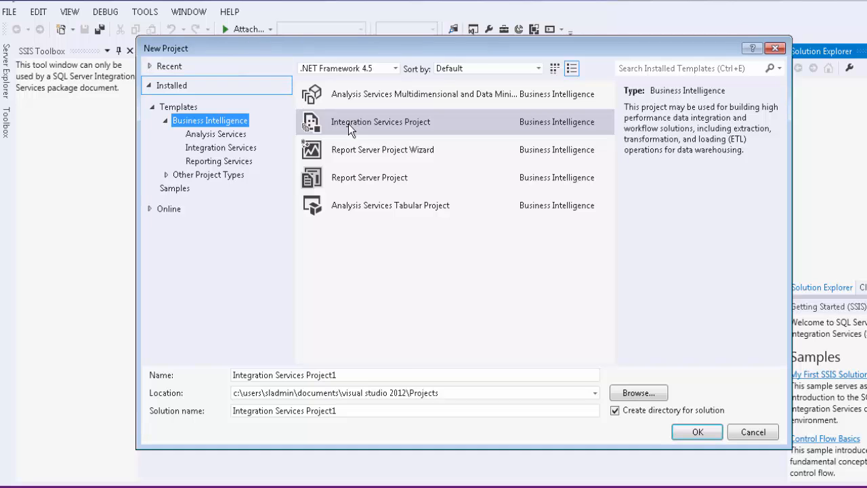
{"action": "left_click", "coordinate": [380, 122]}
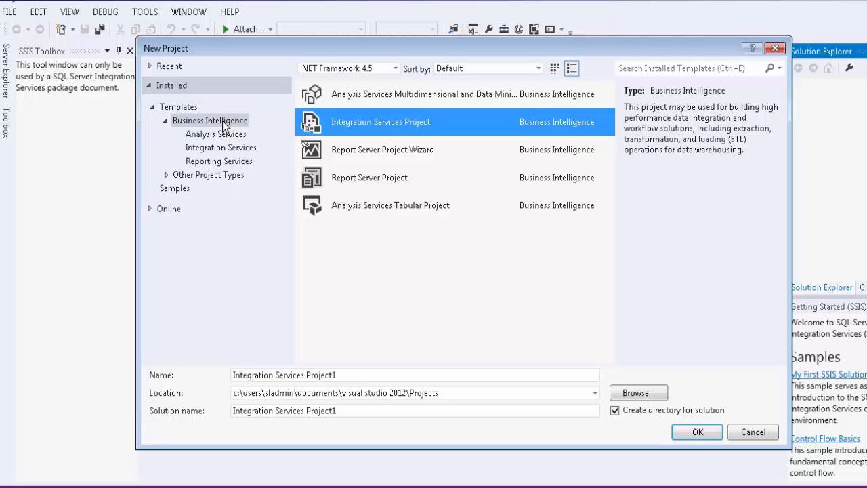
{"action": "mouse_move", "coordinate": [271, 121]}
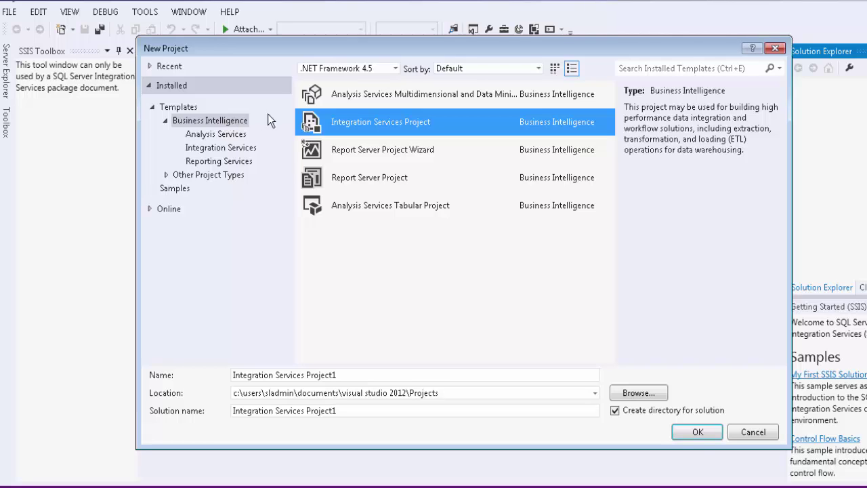
{"action": "mouse_move", "coordinate": [331, 131]}
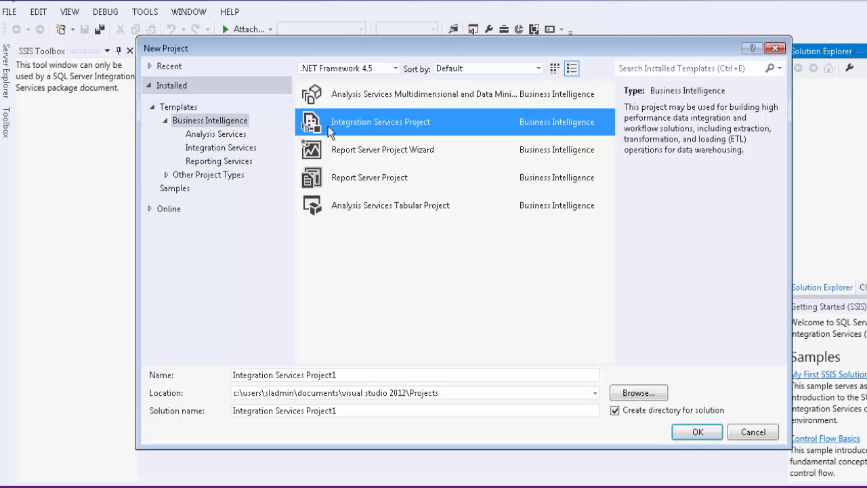
{"action": "mouse_move", "coordinate": [332, 142]}
{"action": "type", "text": "SLDemo"}
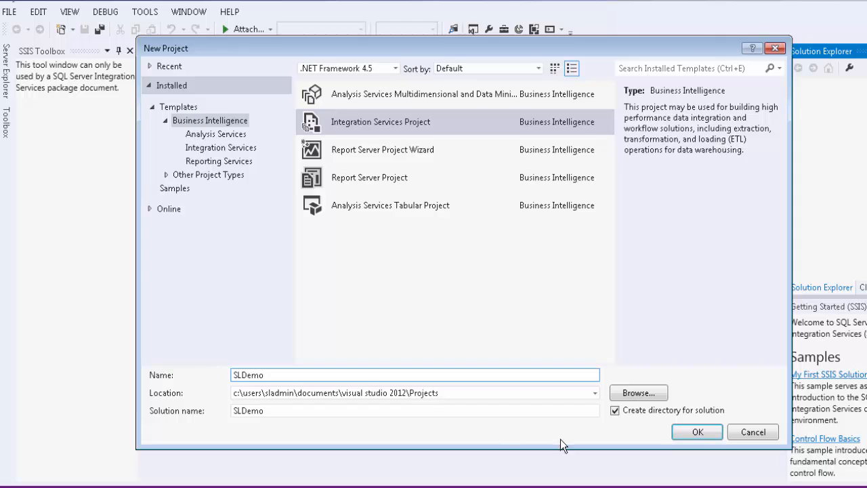
{"action": "left_click", "coordinate": [697, 431]}
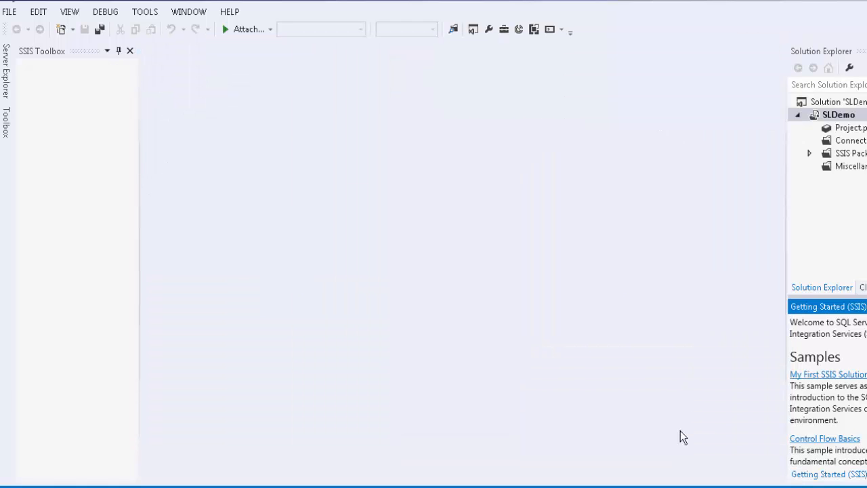
Open Package.dtsx and add a new DynamicsSL connection manager to it.
{"action": "double_click", "coordinate": [851, 167]}
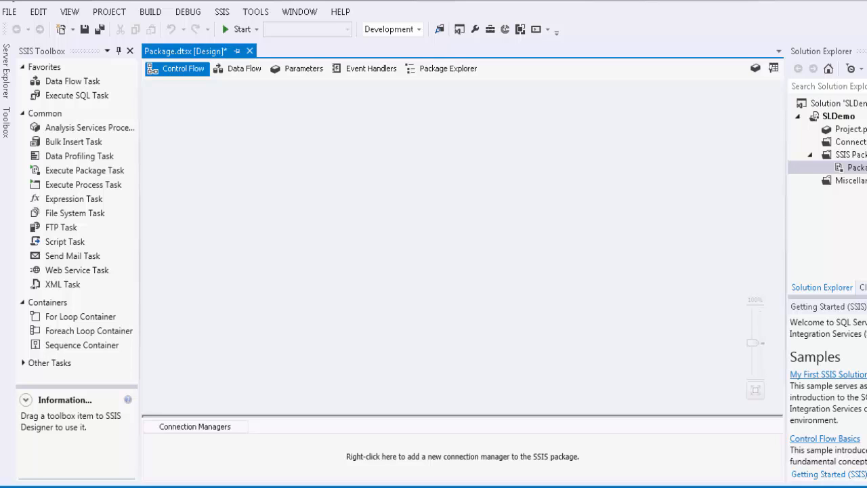
{"action": "mouse_move", "coordinate": [385, 339]}
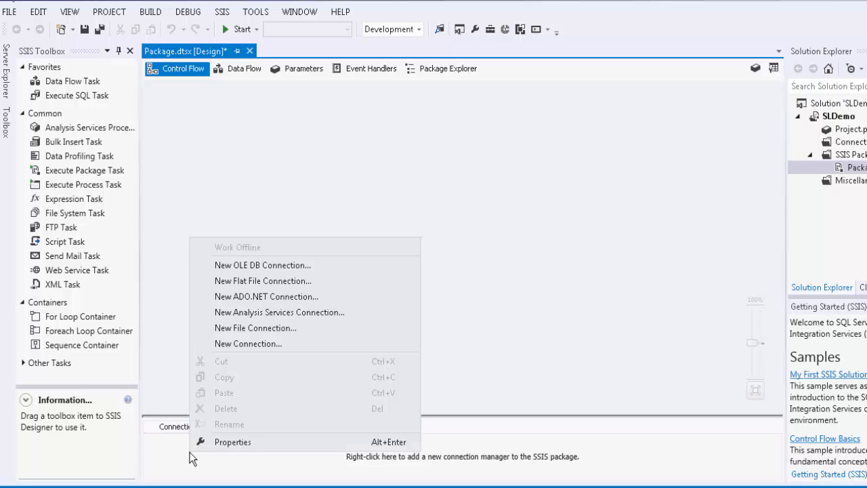
{"action": "left_click", "coordinate": [248, 344]}
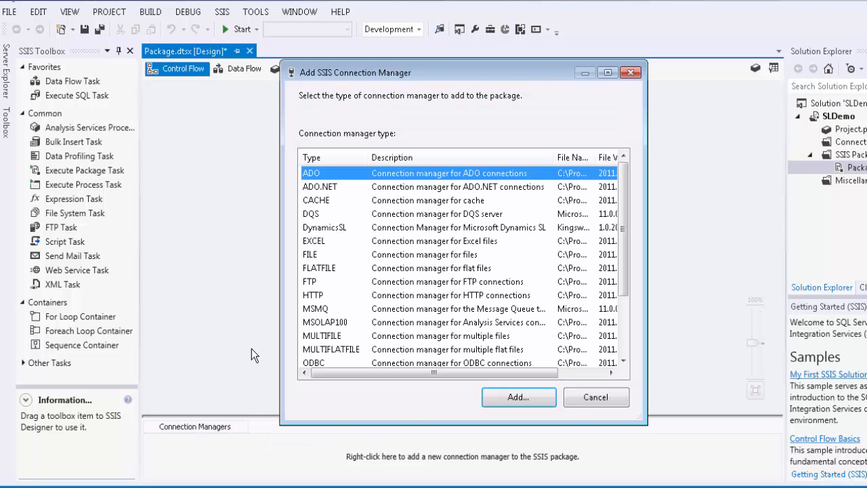
{"action": "mouse_move", "coordinate": [273, 350]}
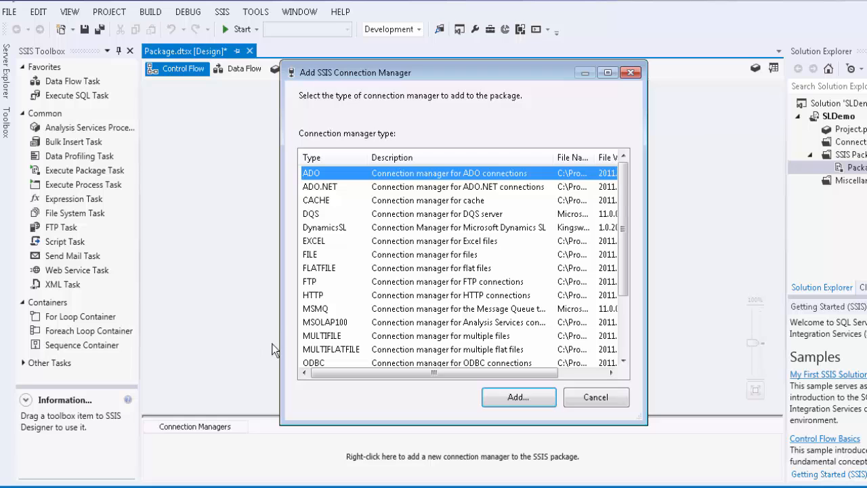
{"action": "mouse_move", "coordinate": [483, 233]}
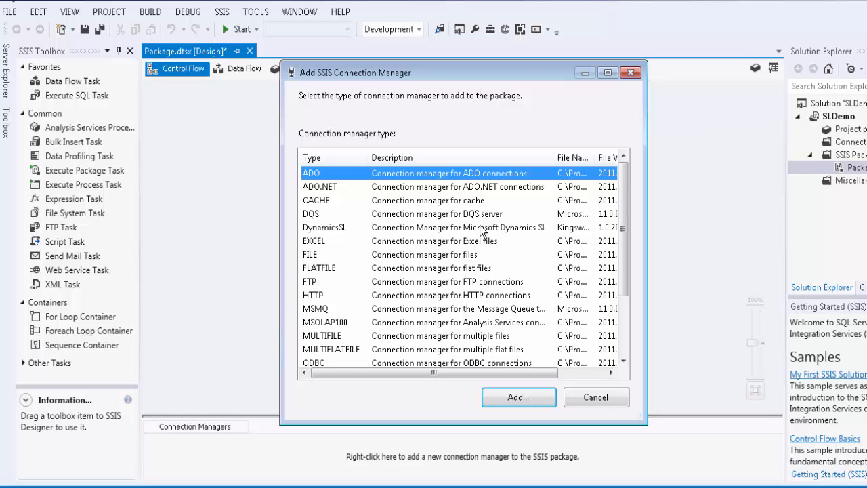
{"action": "left_click", "coordinate": [458, 228]}
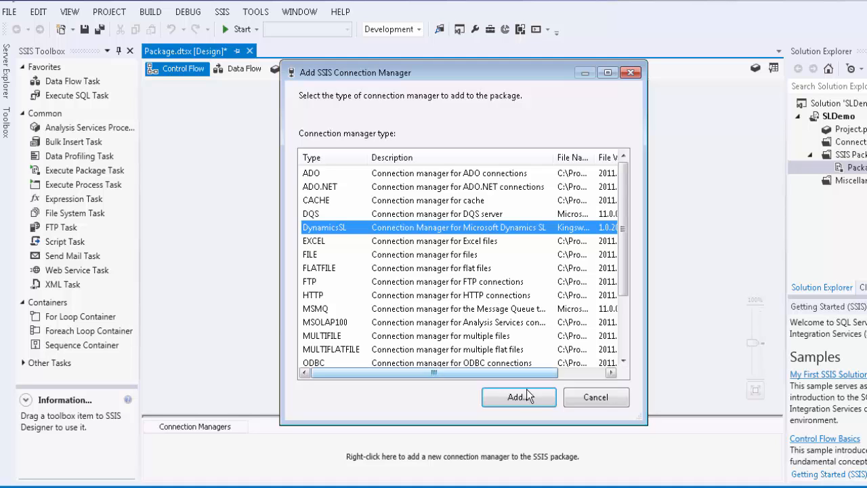
{"action": "left_click", "coordinate": [518, 397]}
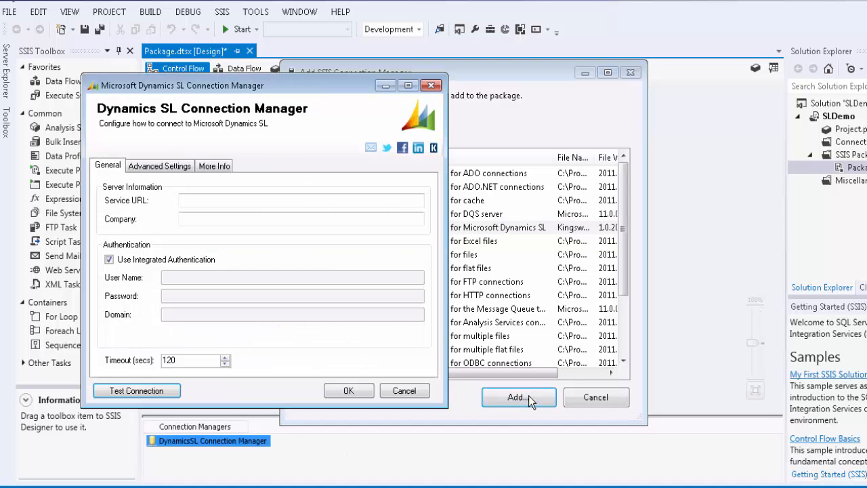
{"action": "type", "text": "h"}
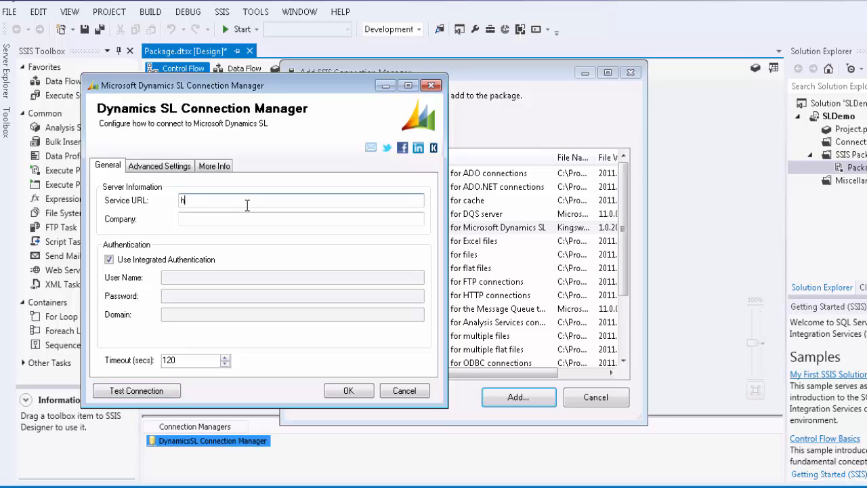
{"action": "type", "text": "ttps://dyn"}
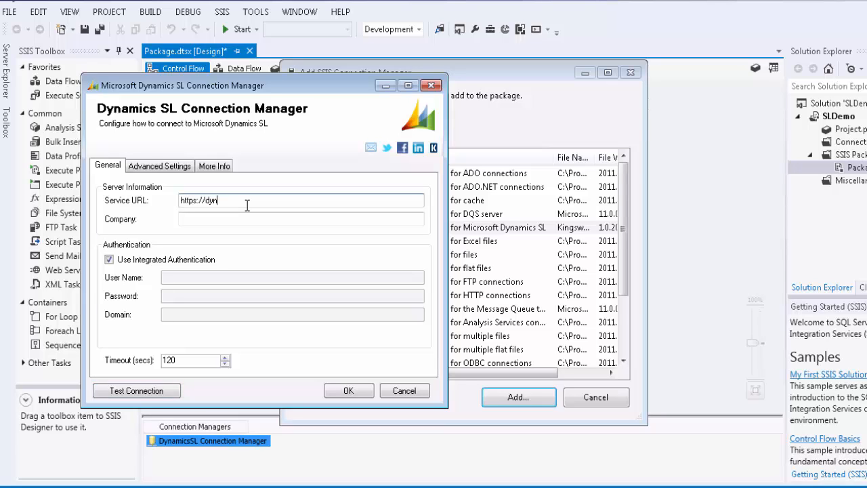
{"action": "type", "text": "amics01."}
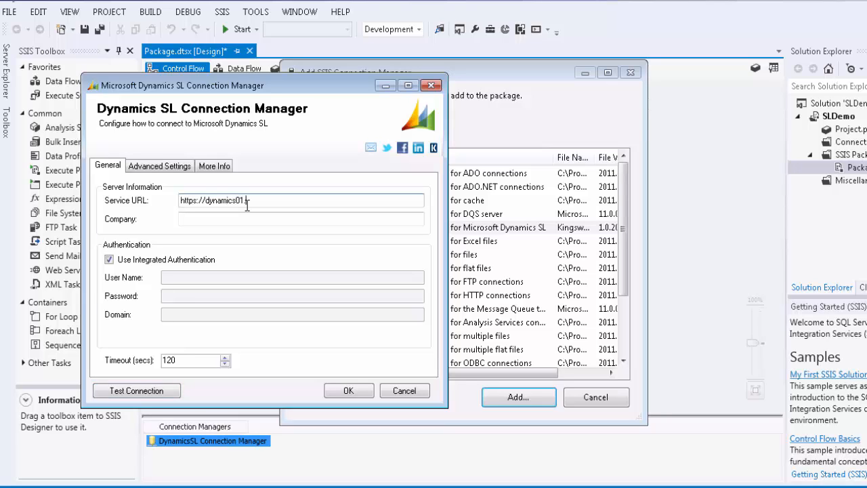
{"action": "type", "text": ".contoso.c"}
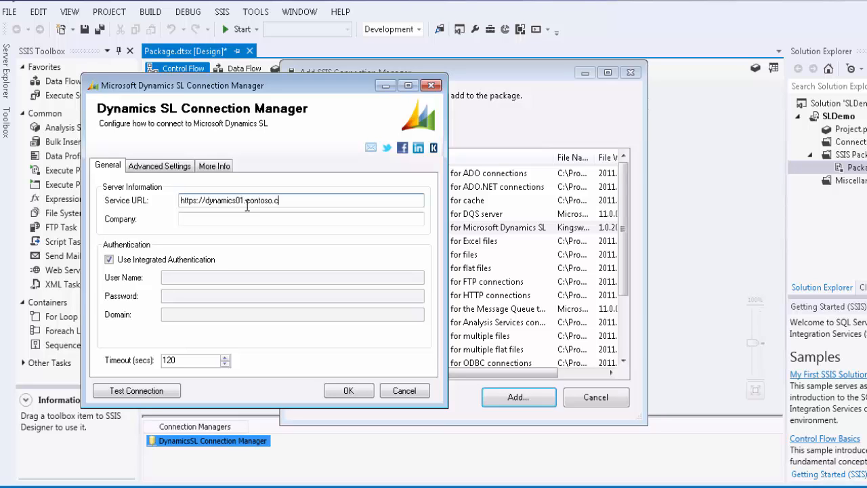
{"action": "type", "text": "om:3"}
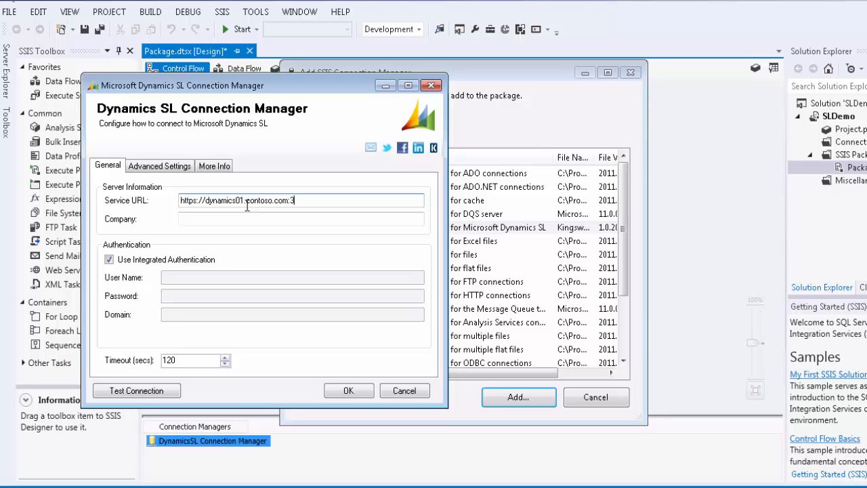
{"action": "type", "text": "2845"}
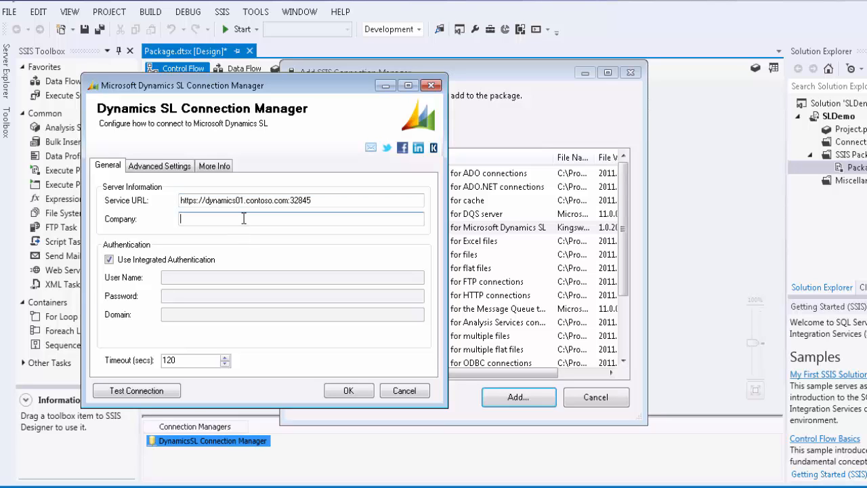
{"action": "type", "text": "kws"}
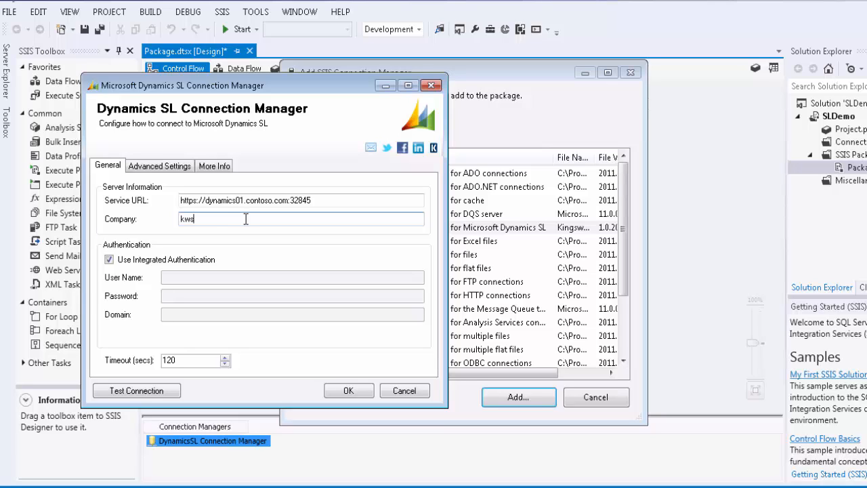
{"action": "mouse_move", "coordinate": [95, 290]}
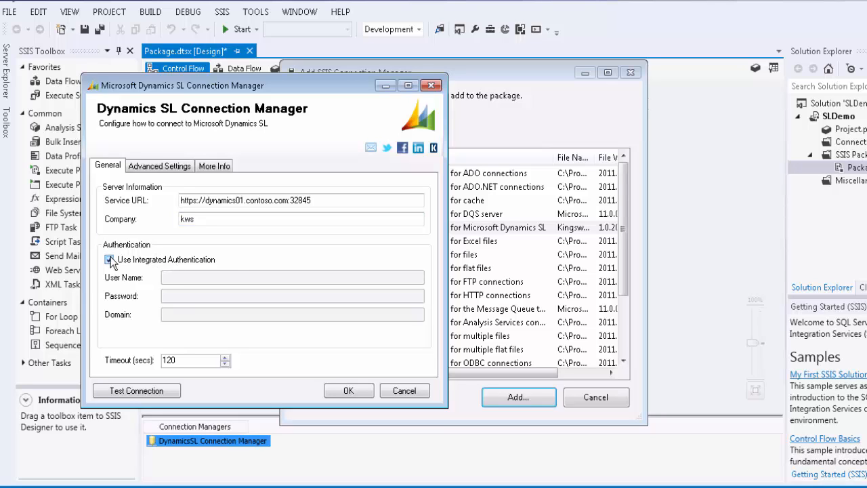
{"action": "left_click", "coordinate": [109, 260]}
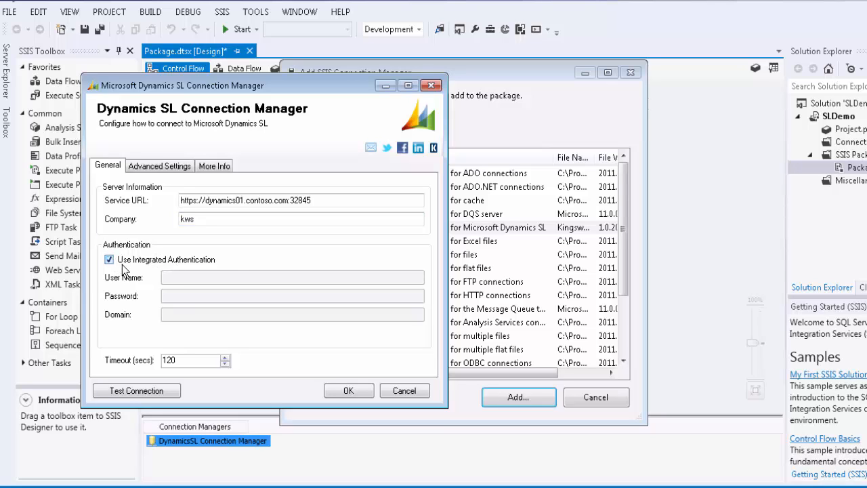
{"action": "mouse_move", "coordinate": [189, 344]}
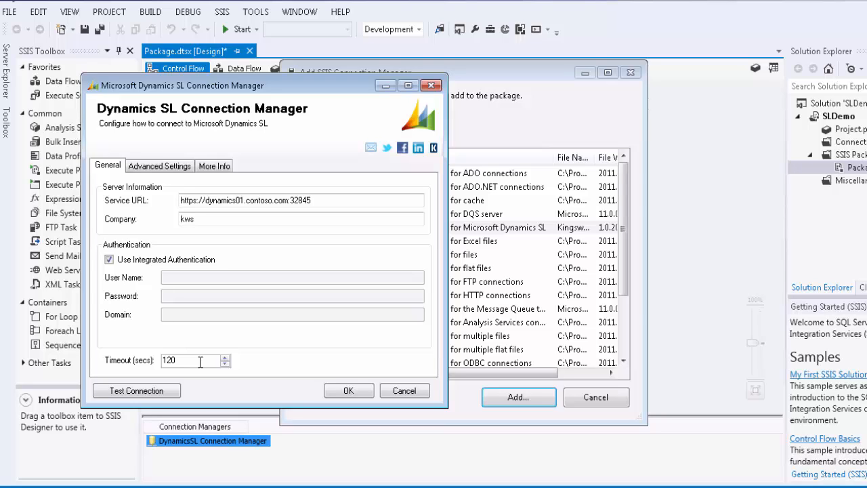
{"action": "mouse_move", "coordinate": [200, 348]}
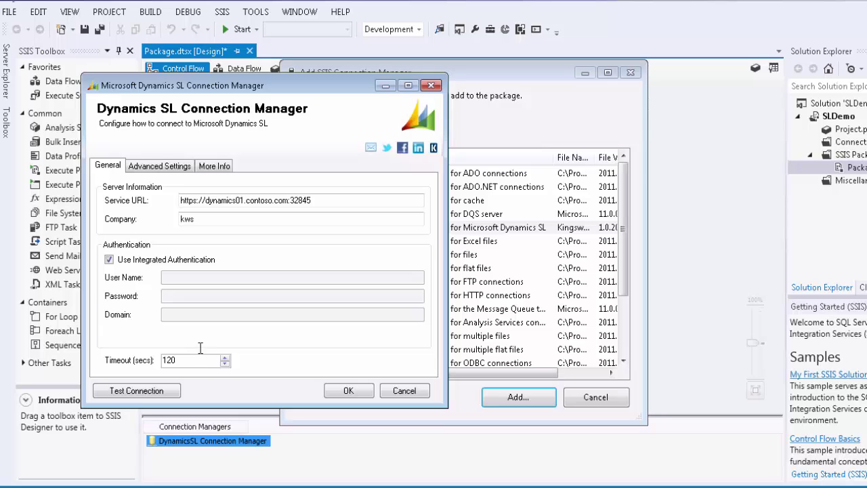
In Advanced Settings enable Retry on Intermittent Errors, then test the connection successfully.
{"action": "left_click", "coordinate": [158, 165]}
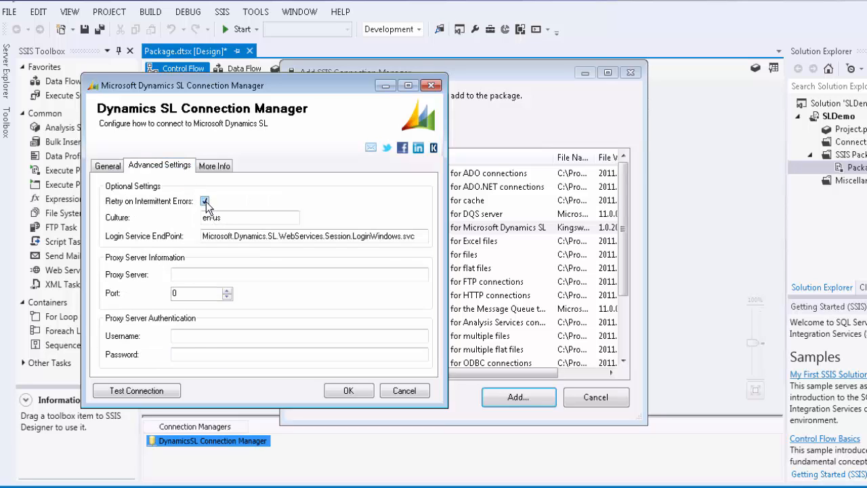
{"action": "left_click", "coordinate": [206, 200]}
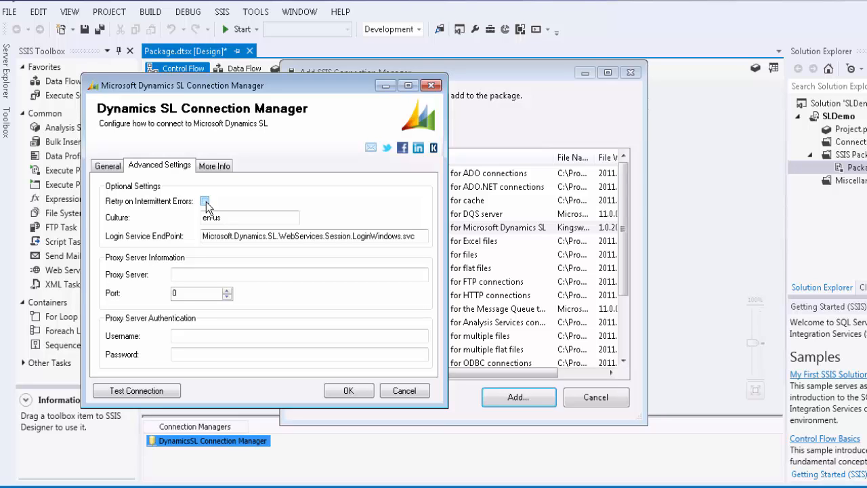
{"action": "left_click", "coordinate": [206, 200]}
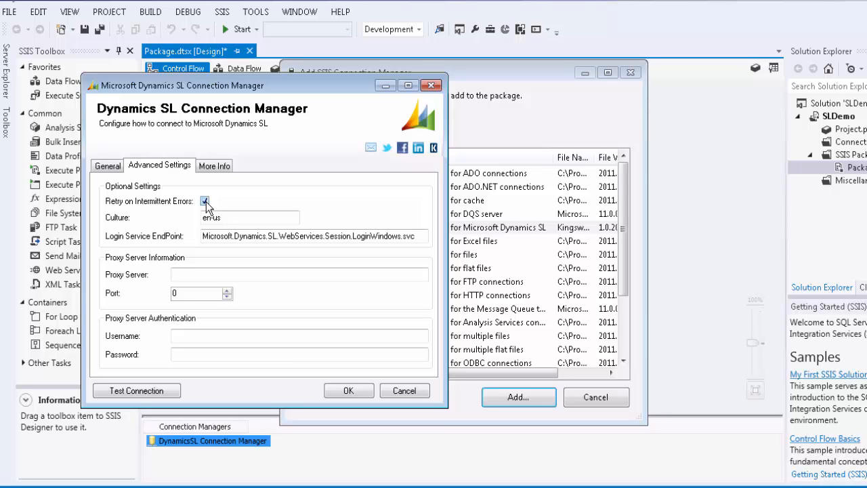
{"action": "left_click", "coordinate": [204, 201]}
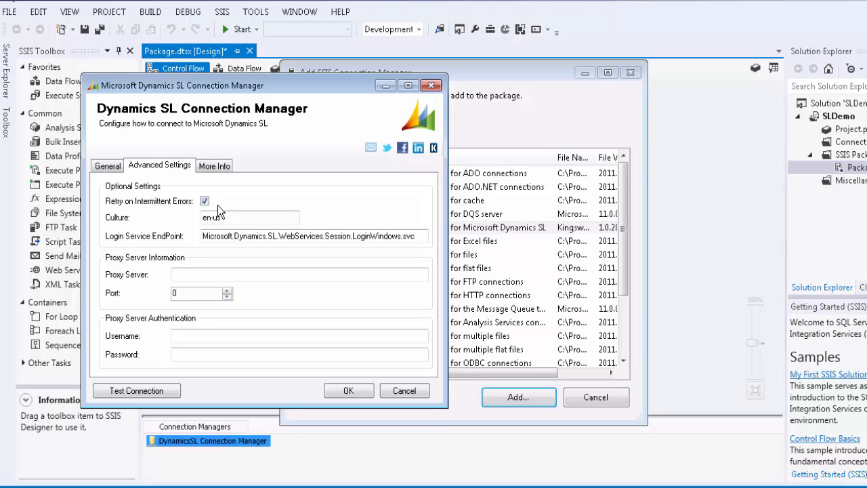
{"action": "left_click", "coordinate": [250, 216]}
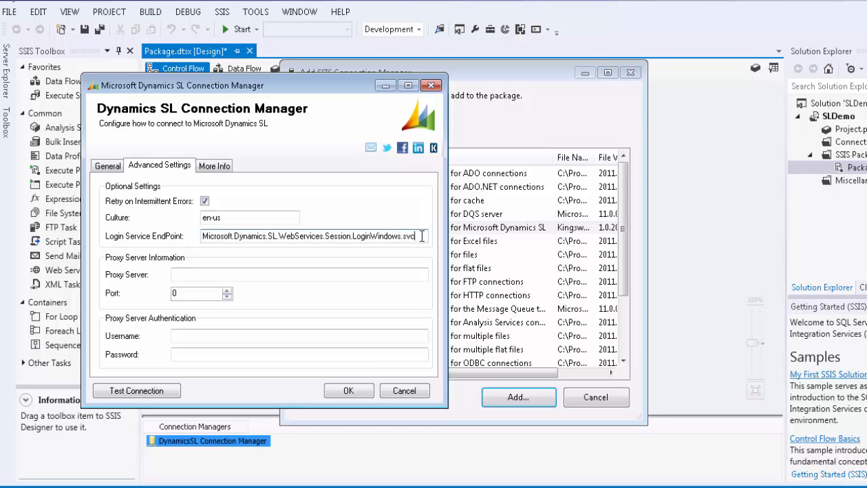
{"action": "mouse_move", "coordinate": [426, 239]}
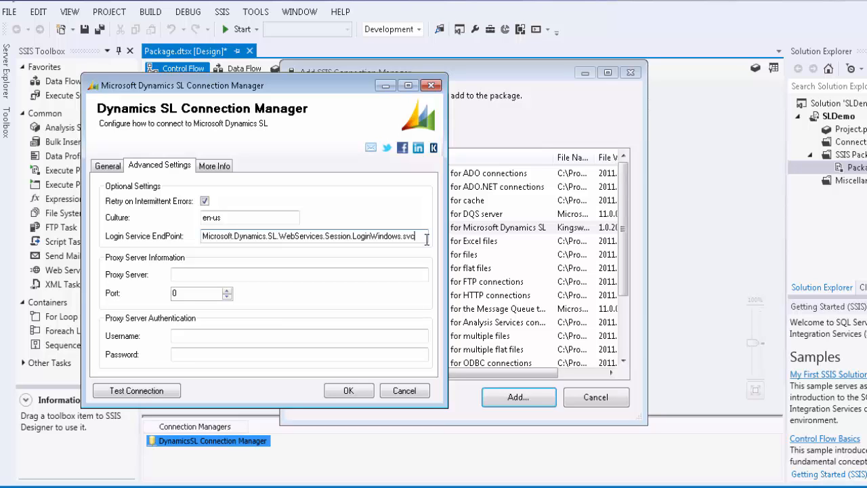
{"action": "mouse_move", "coordinate": [418, 249]}
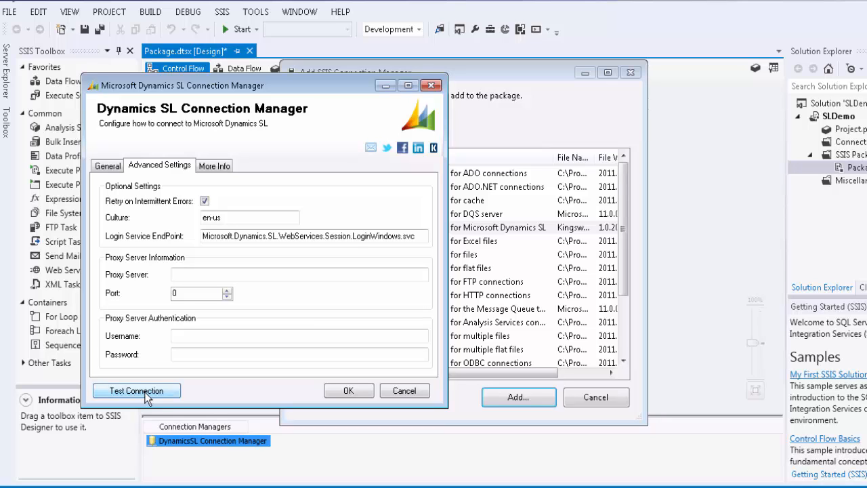
{"action": "left_click", "coordinate": [136, 390]}
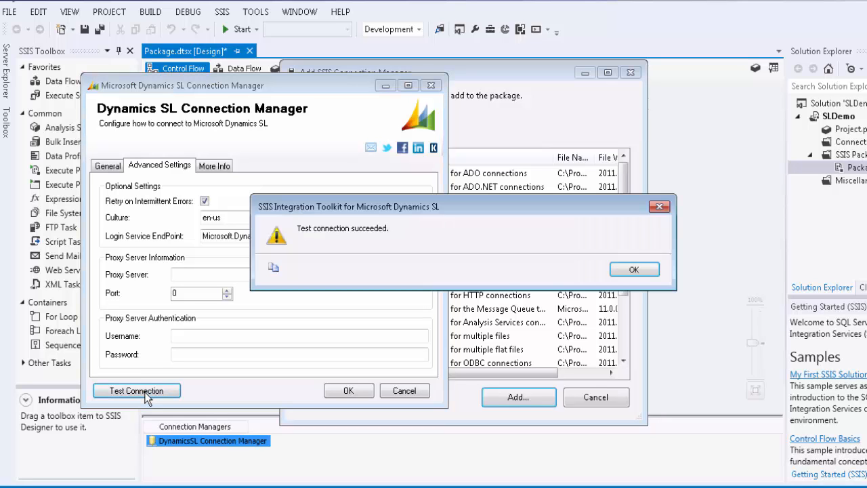
{"action": "mouse_move", "coordinate": [607, 280]}
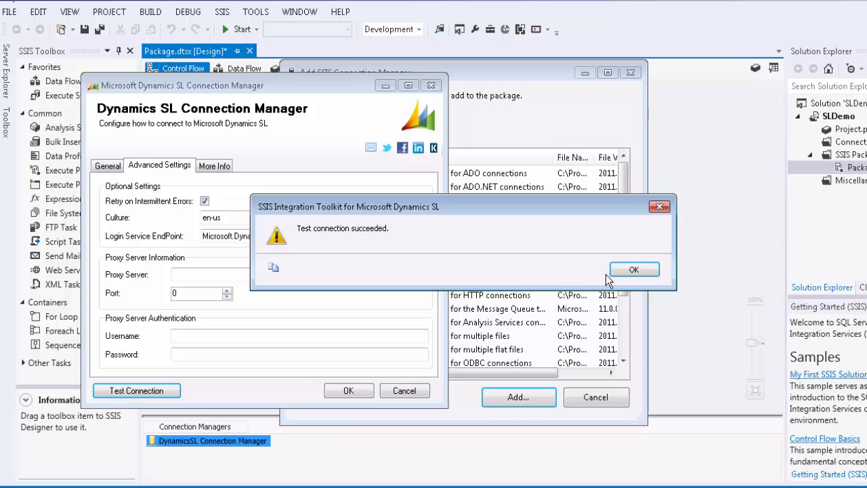
{"action": "left_click", "coordinate": [634, 269]}
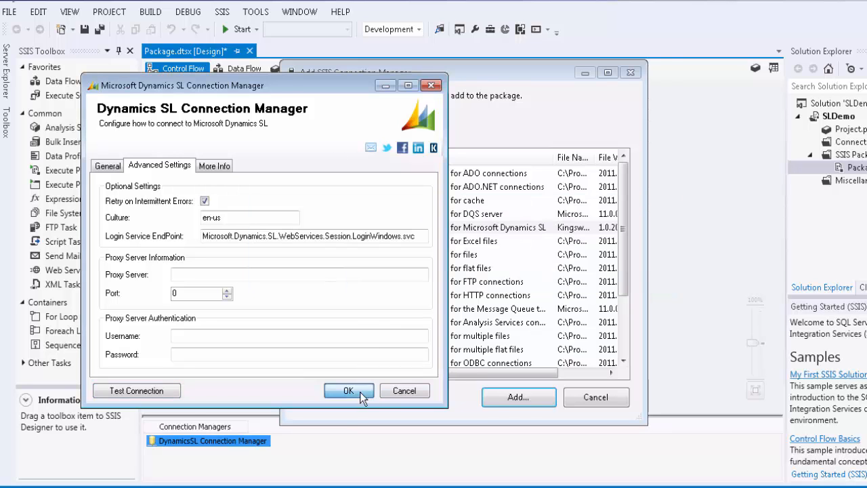
Save the connection manager, add a Data Flow Task to the control flow and open its data flow.
{"action": "left_click", "coordinate": [348, 391]}
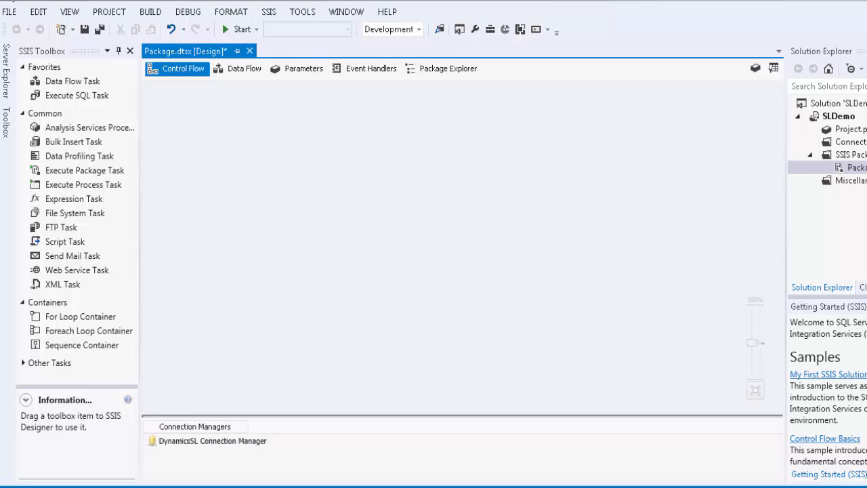
{"action": "mouse_move", "coordinate": [347, 122]}
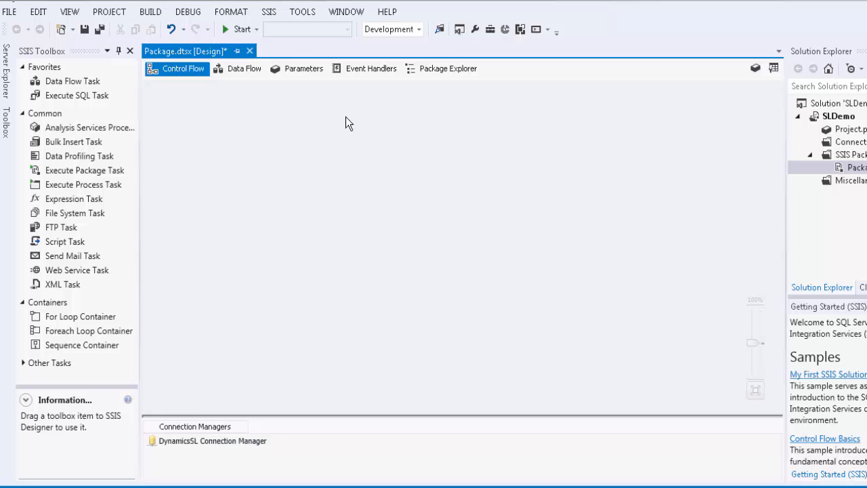
{"action": "left_click", "coordinate": [73, 82]}
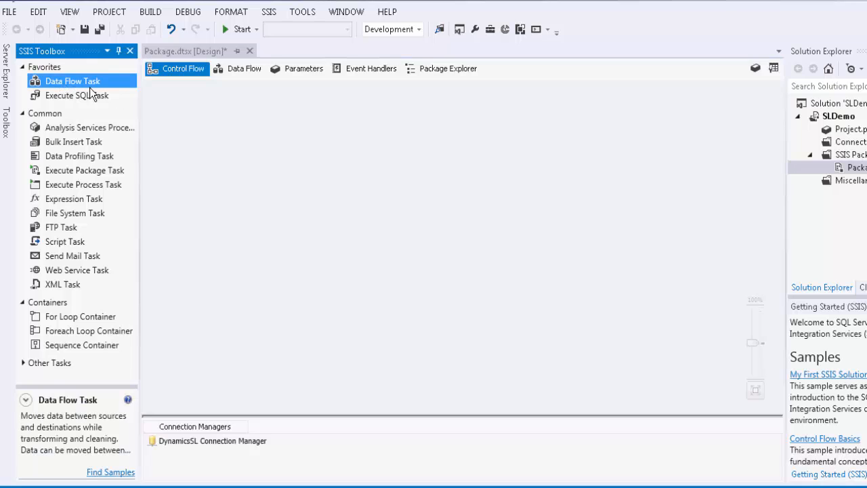
{"action": "left_click_drag", "start_coordinate": [73, 81], "coordinate": [285, 139]}
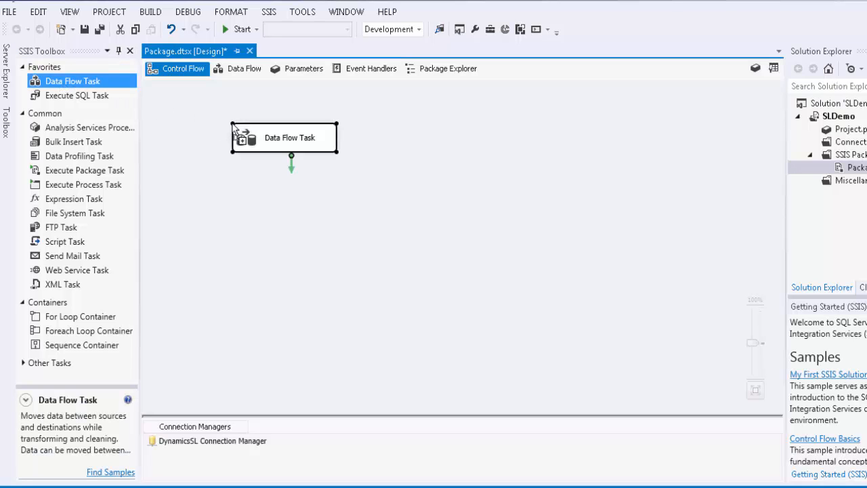
{"action": "left_click", "coordinate": [244, 68]}
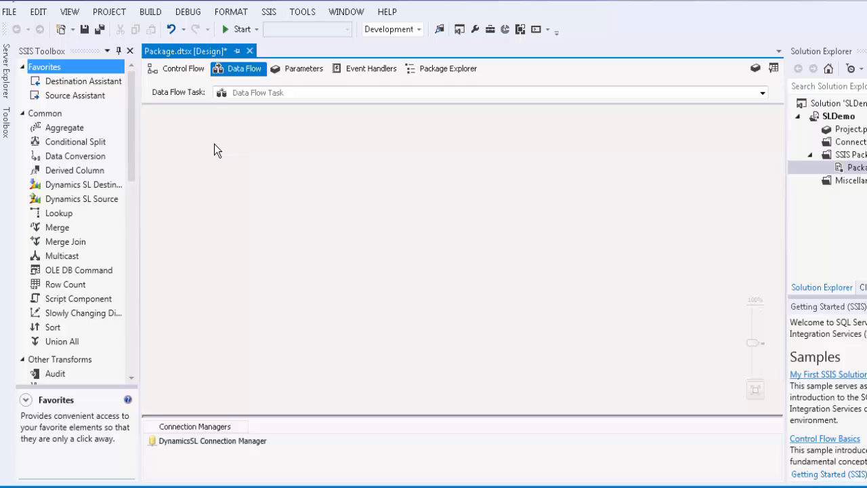
{"action": "mouse_move", "coordinate": [108, 173]}
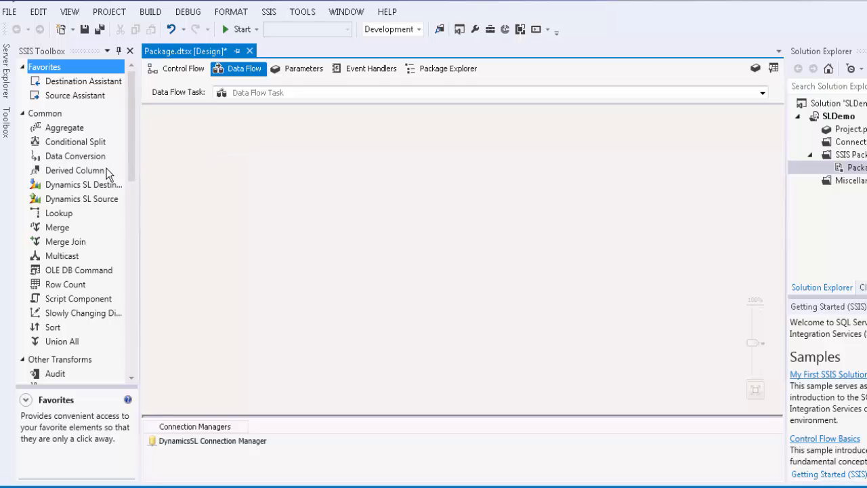
{"action": "mouse_move", "coordinate": [93, 201]}
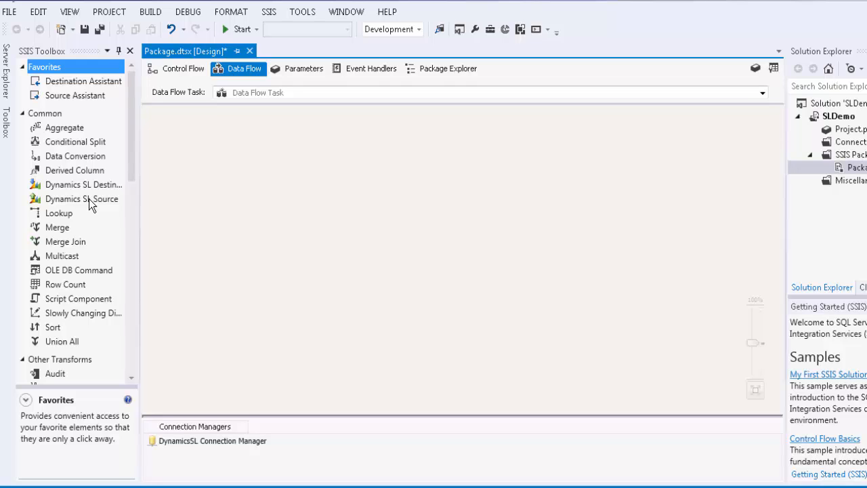
{"action": "mouse_move", "coordinate": [225, 195]}
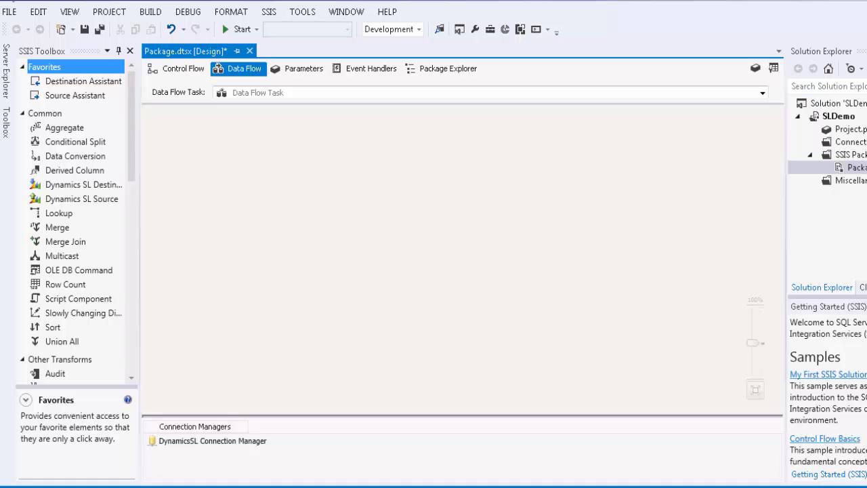
In Choose Toolbox Items, add Dynamics SL Destination and Source under SSIS Data Flow Items.
{"action": "left_click", "coordinate": [183, 68]}
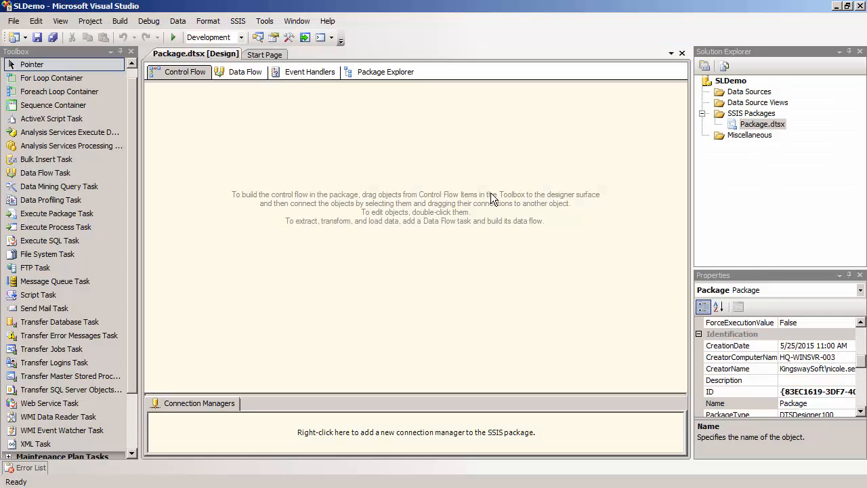
{"action": "left_click", "coordinate": [244, 72]}
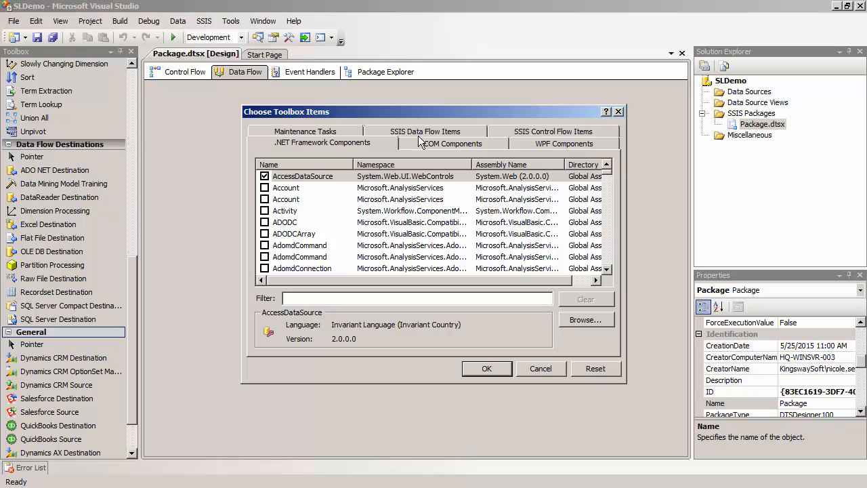
{"action": "left_click", "coordinate": [425, 144]}
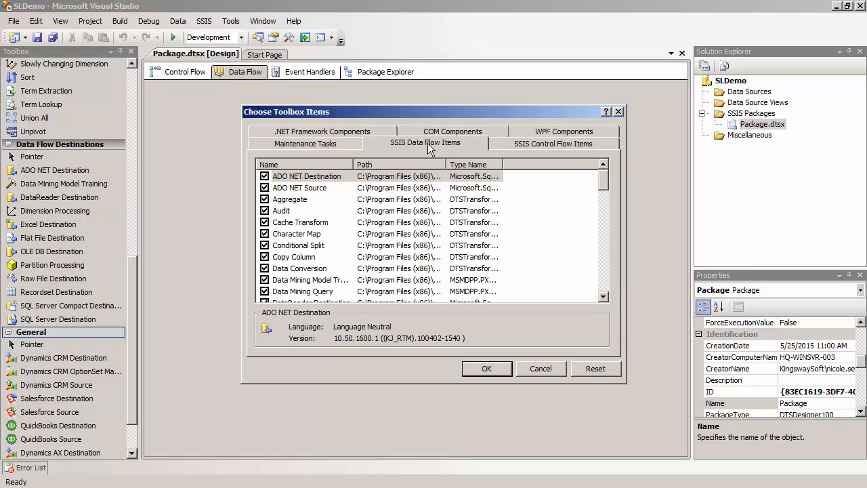
{"action": "scroll", "scroll_direction": "down", "scroll_amount": 3}
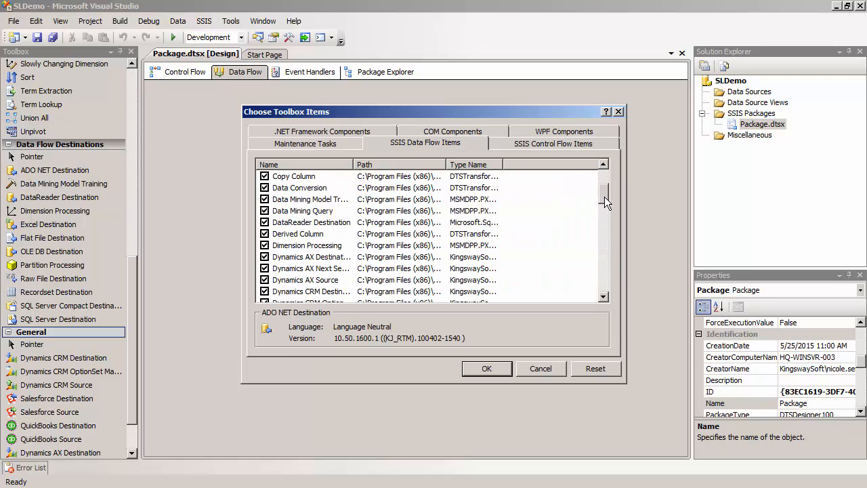
{"action": "scroll", "scroll_direction": "down", "scroll_amount": 3}
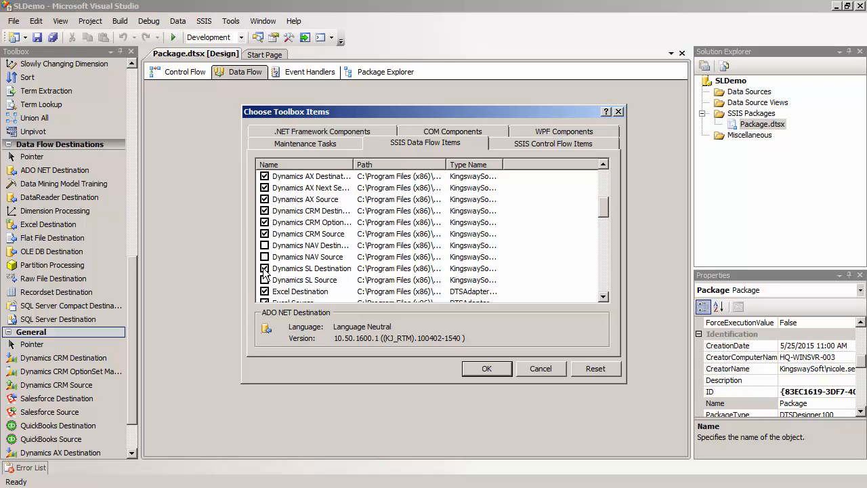
{"action": "left_click", "coordinate": [265, 280]}
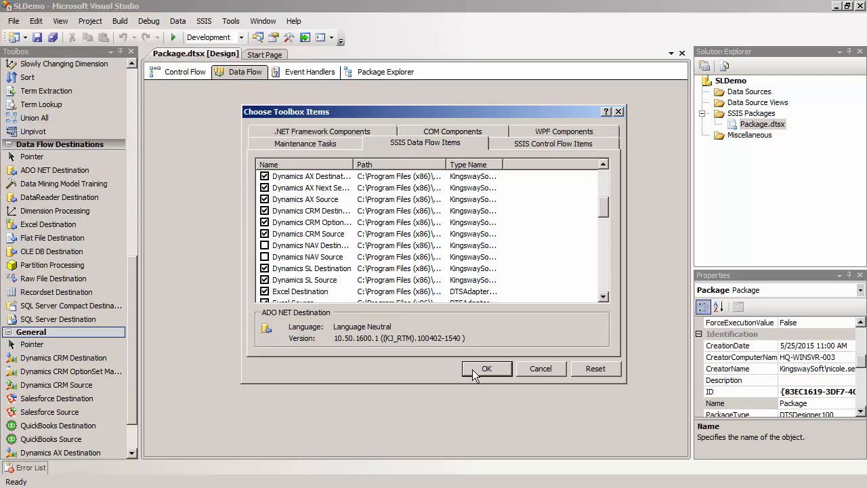
{"action": "left_click", "coordinate": [486, 369]}
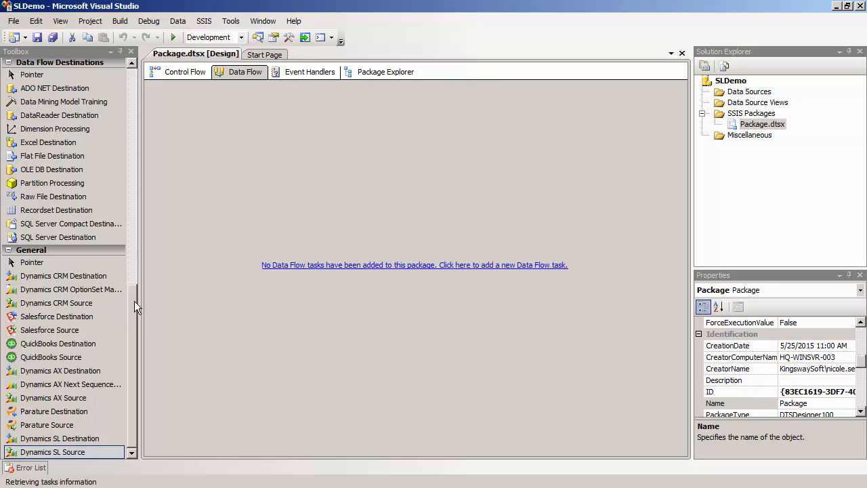
{"action": "mouse_move", "coordinate": [56, 444]}
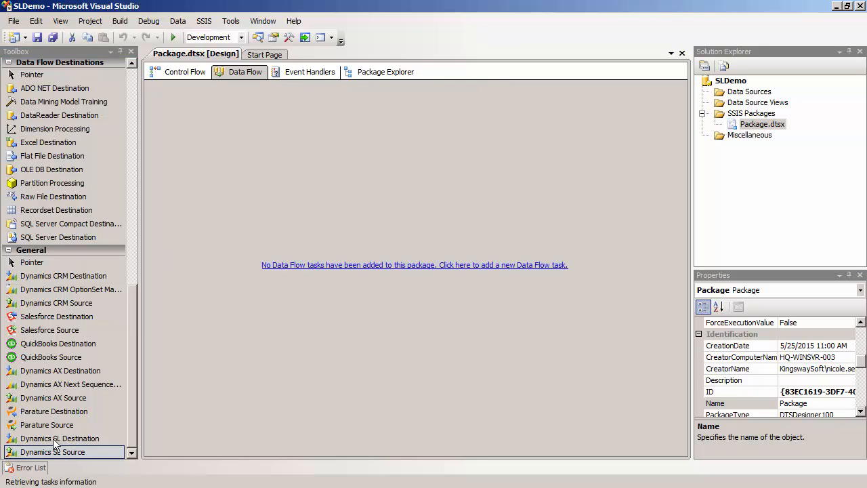
{"action": "left_click", "coordinate": [415, 264]}
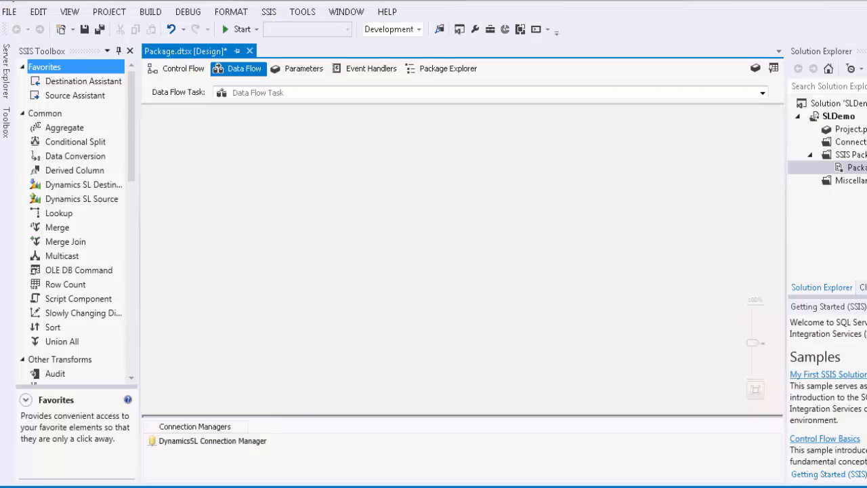
{"action": "mouse_move", "coordinate": [114, 218]}
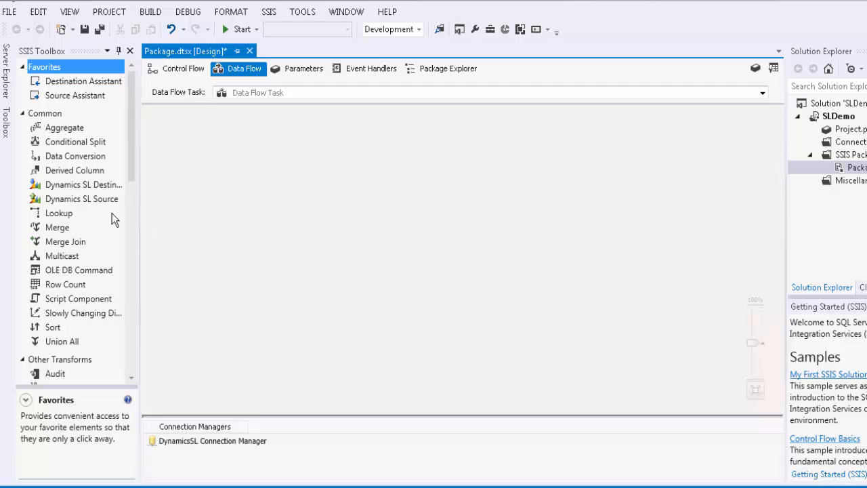
{"action": "mouse_move", "coordinate": [92, 210]}
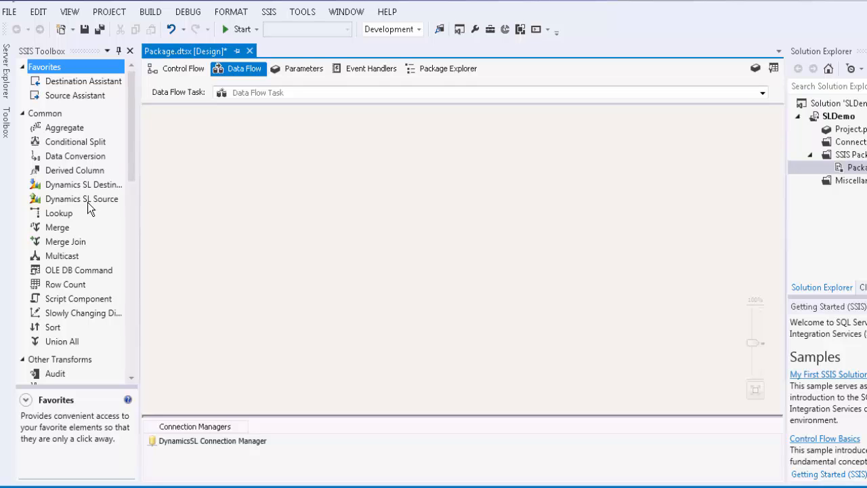
{"action": "left_click", "coordinate": [82, 197]}
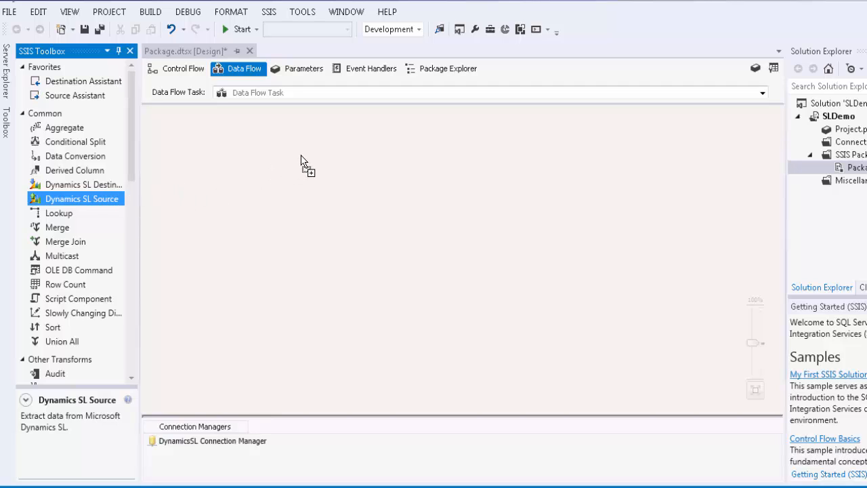
Add a Dynamics SL Source using the DynamicsSL Connection Manager and CustomerService.svc endpoint.
{"action": "left_click_drag", "start_coordinate": [76, 198], "coordinate": [360, 170]}
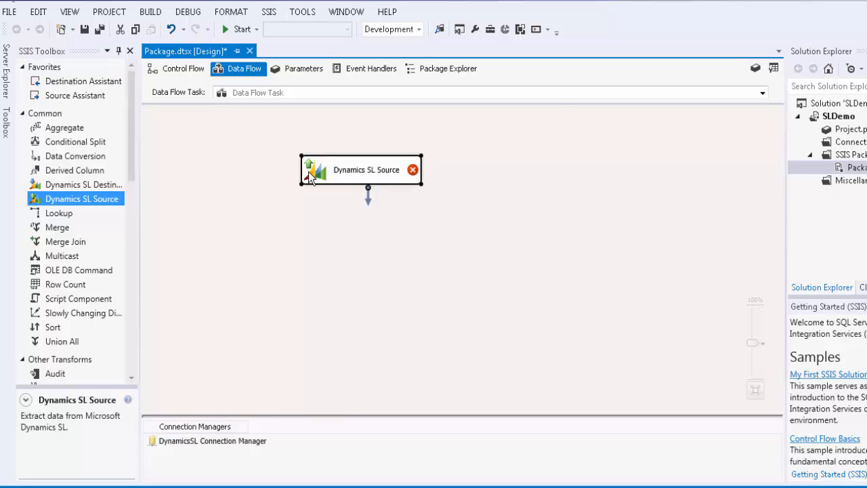
{"action": "double_click", "coordinate": [360, 170]}
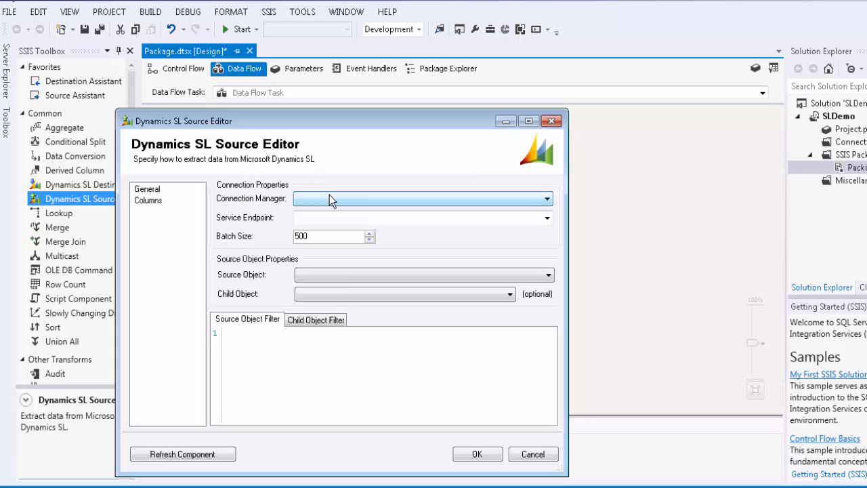
{"action": "left_click", "coordinate": [547, 198]}
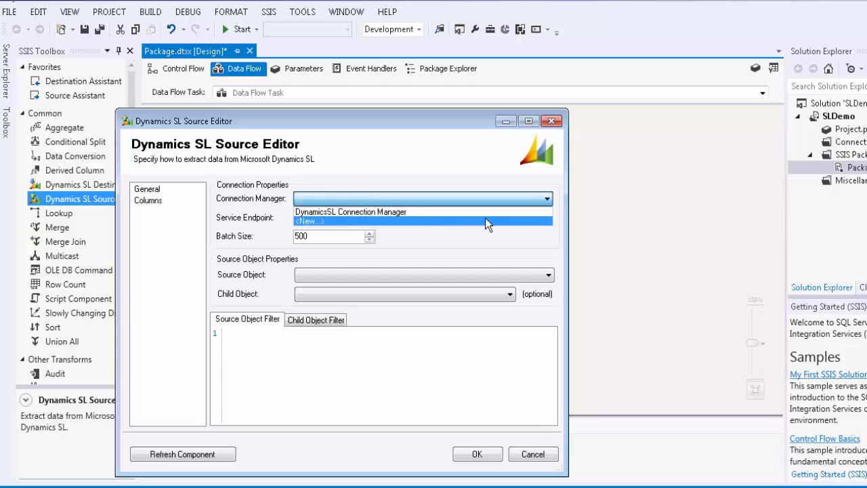
{"action": "left_click", "coordinate": [350, 211]}
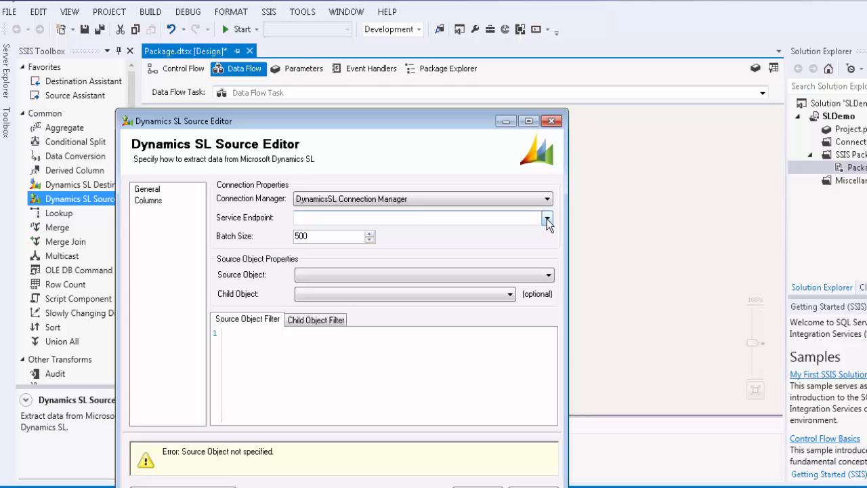
{"action": "left_click", "coordinate": [547, 217]}
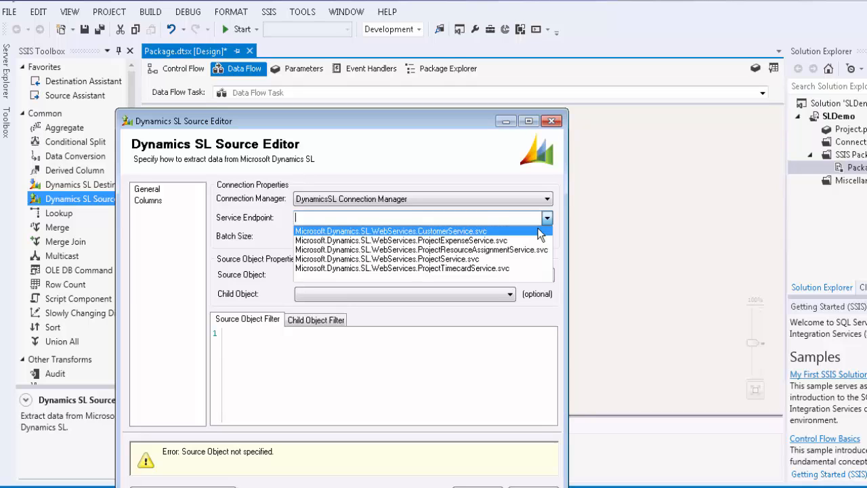
{"action": "left_click", "coordinate": [390, 230]}
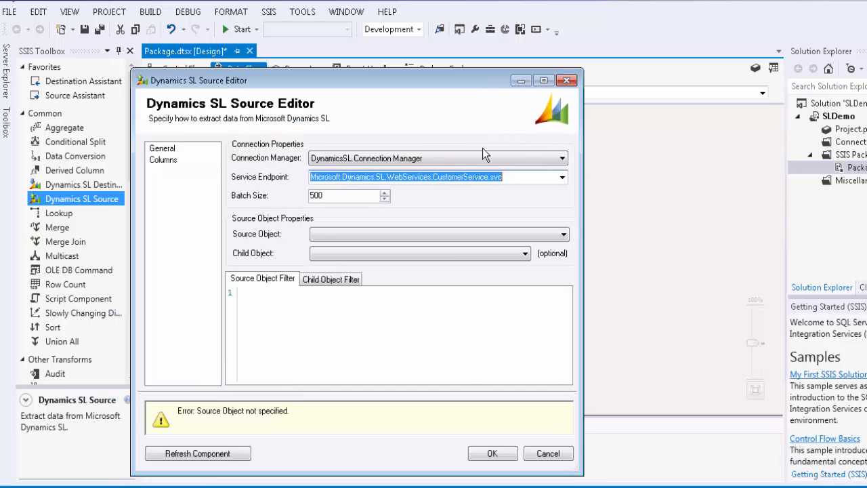
{"action": "mouse_move", "coordinate": [322, 210]}
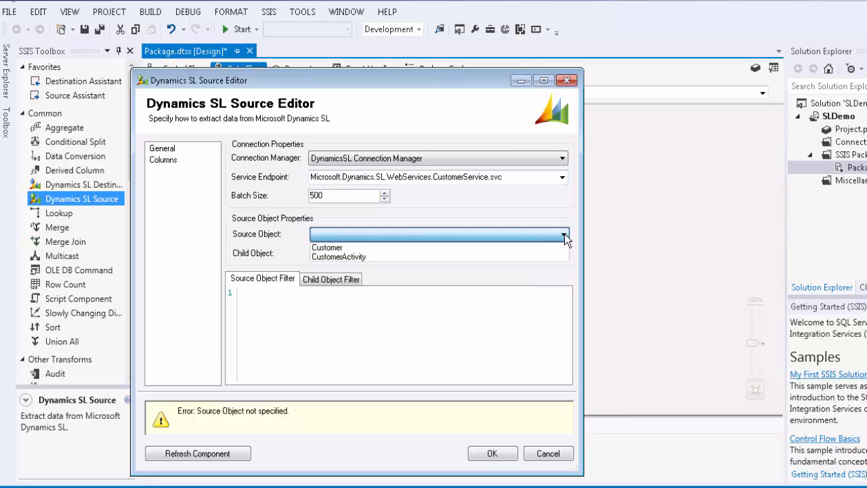
{"action": "mouse_move", "coordinate": [553, 244]}
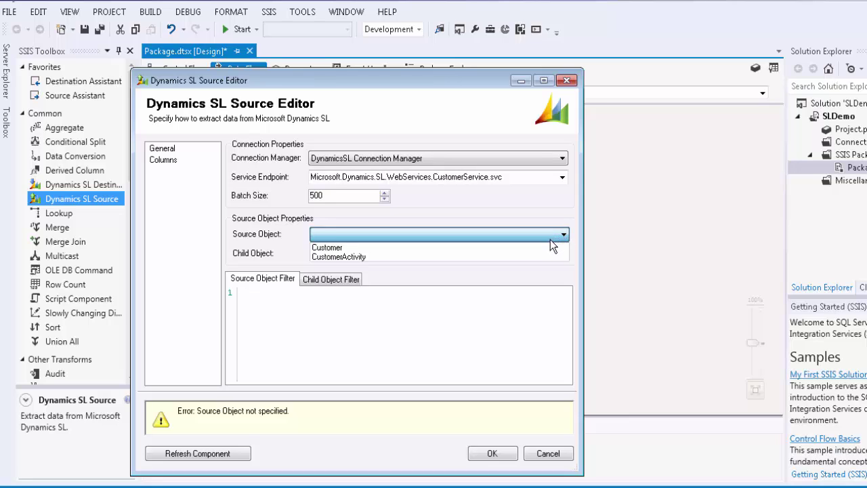
Set Source Object Customer, Child Object Contacts, and filter "CustomerId" = "CR10".
{"action": "left_click", "coordinate": [327, 247]}
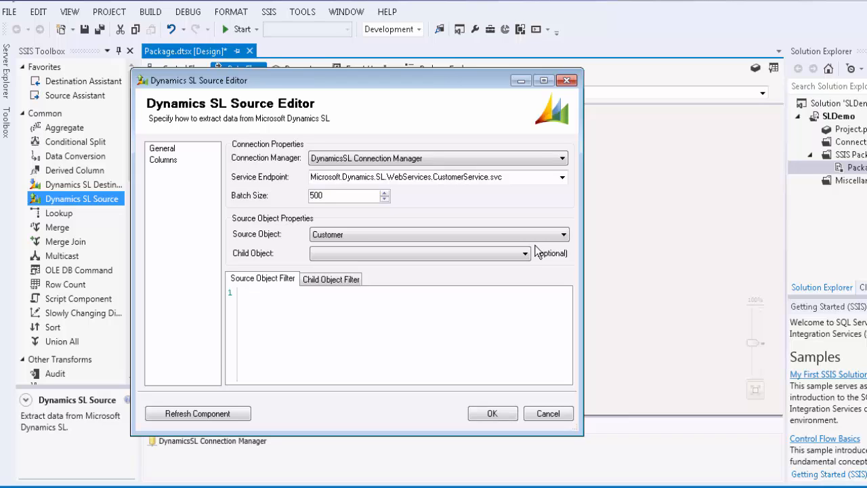
{"action": "left_click", "coordinate": [526, 254]}
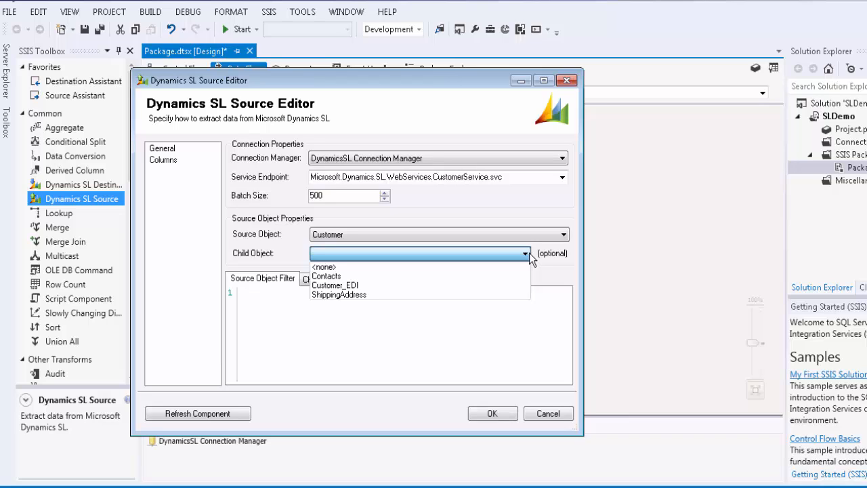
{"action": "left_click", "coordinate": [328, 276]}
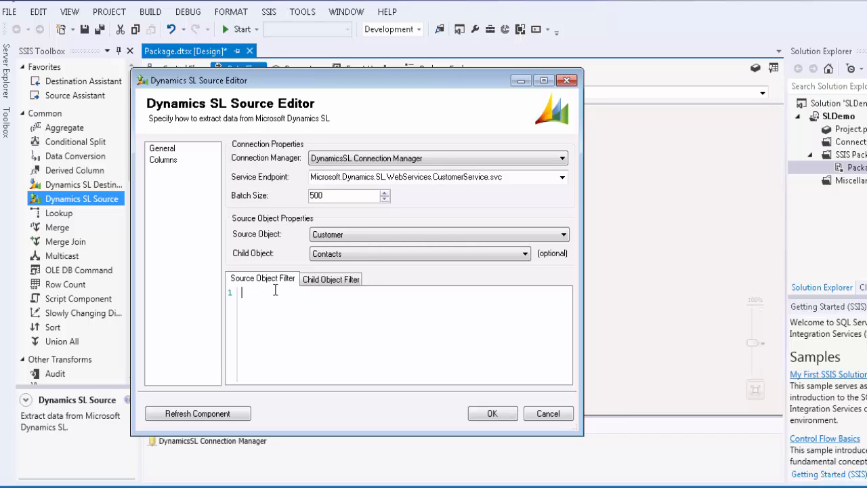
{"action": "type", "text": "\"Cust"}
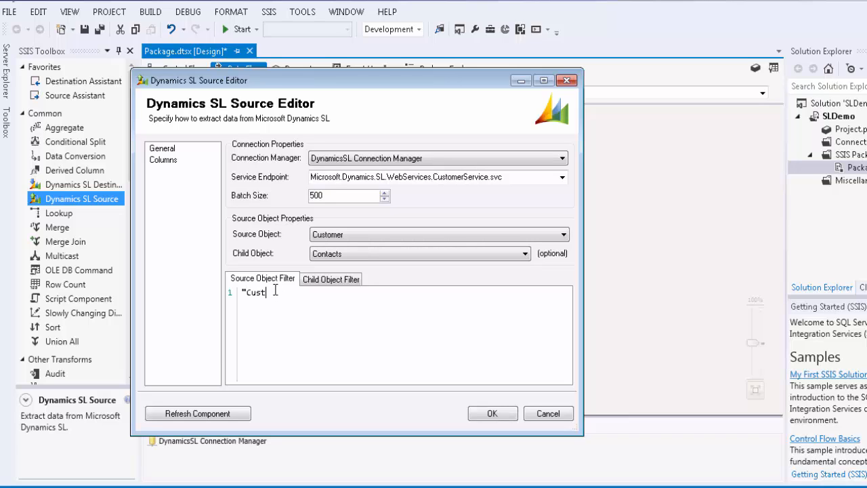
{"action": "type", "text": "omerId\""}
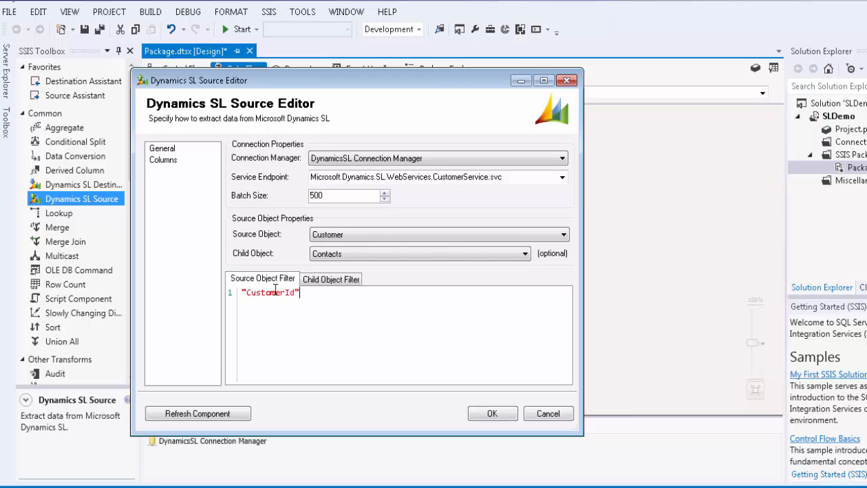
{"action": "type", "text": "="}
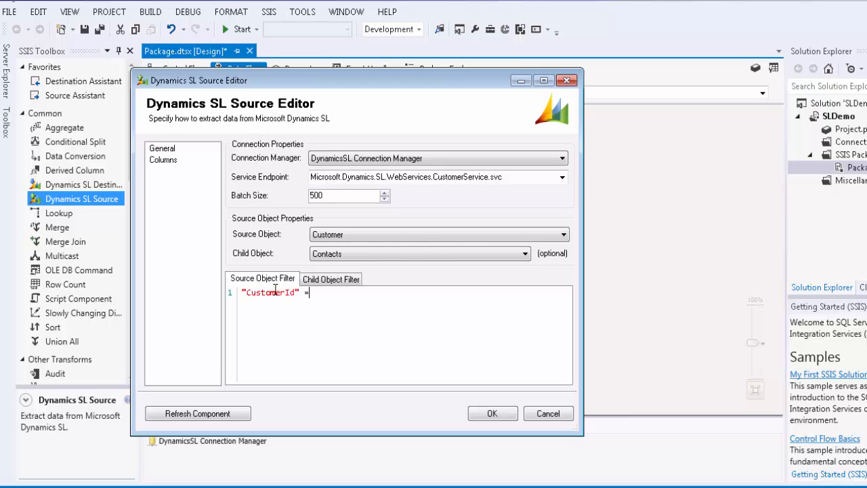
{"action": "type", "text": "\"CR"}
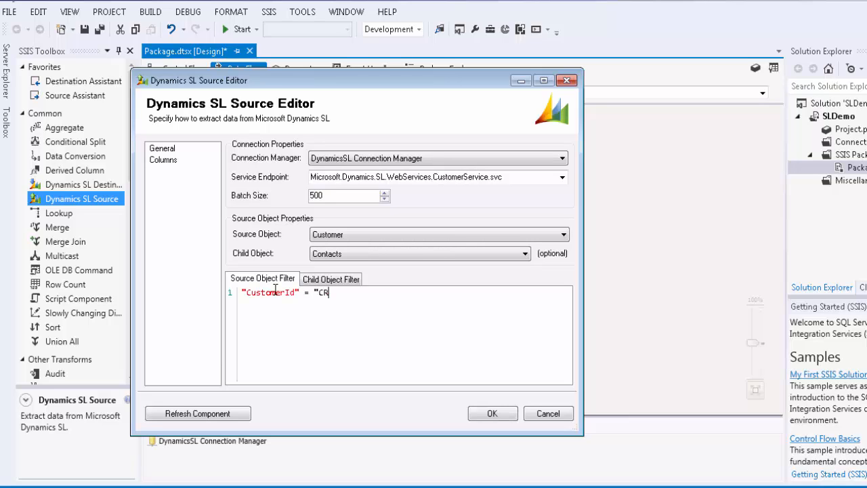
{"action": "type", "text": "10\""}
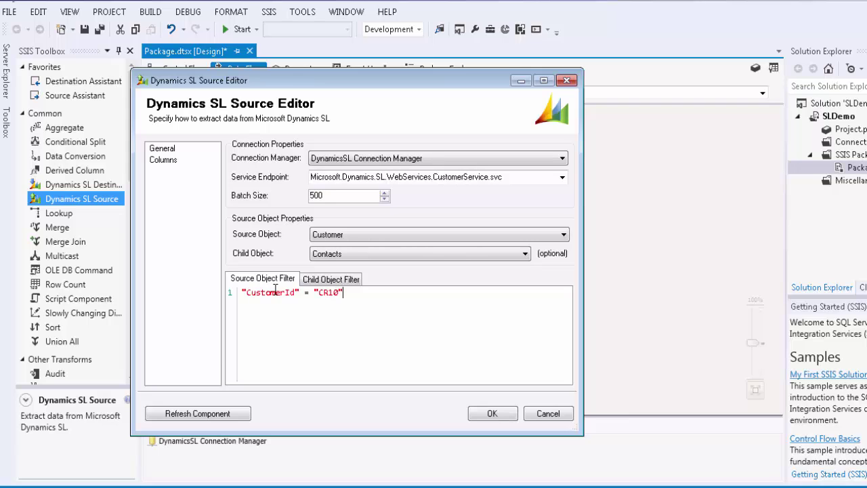
Review the source's Columns page and run Refresh Component, updating 37 fields.
{"action": "left_click", "coordinate": [163, 160]}
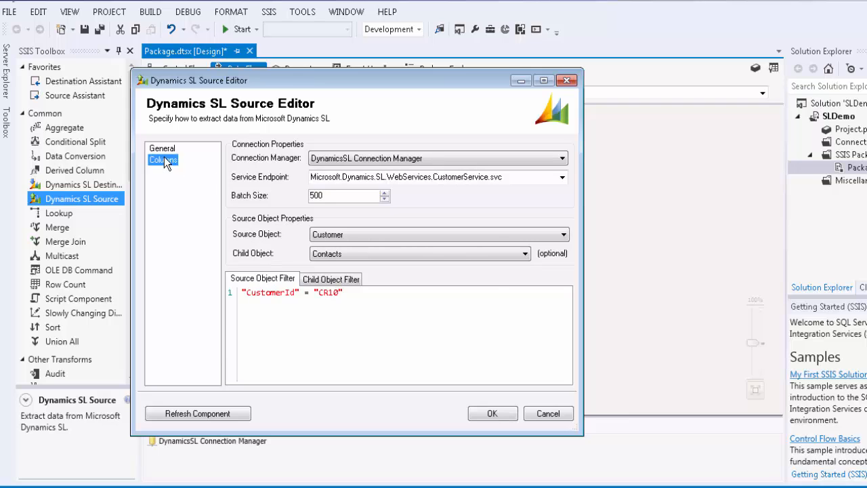
{"action": "left_click", "coordinate": [162, 160]}
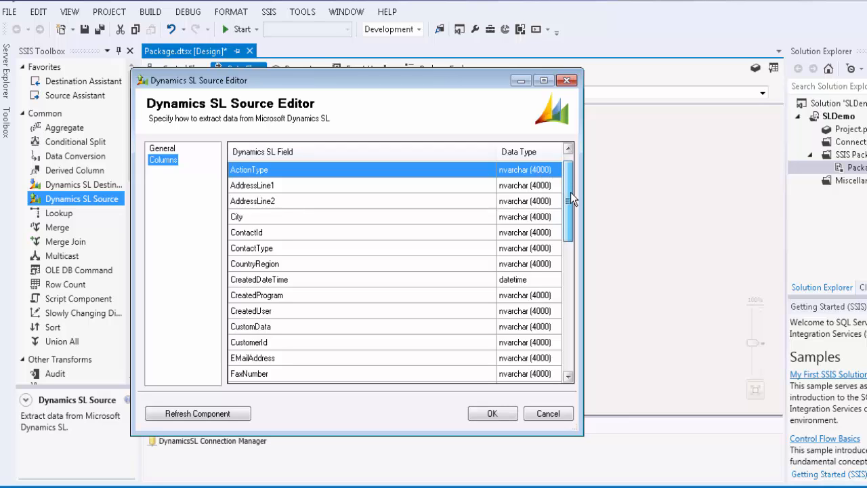
{"action": "scroll", "scroll_direction": "down", "scroll_amount": 3}
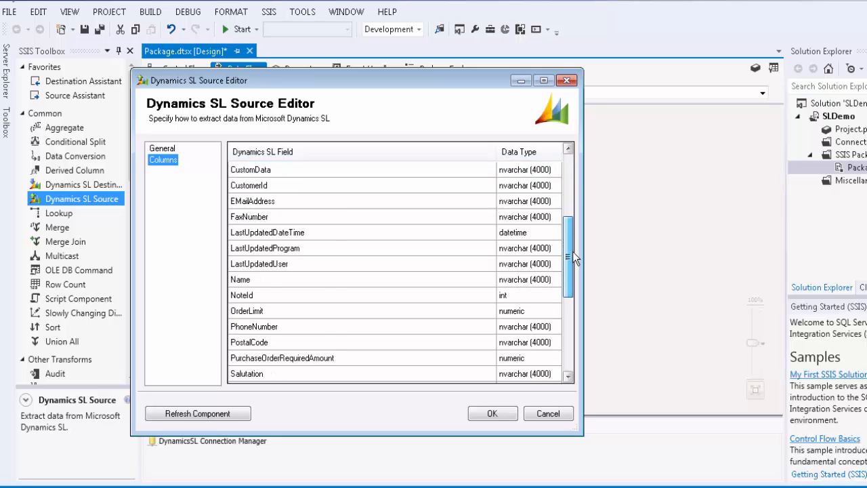
{"action": "scroll", "scroll_direction": "down", "scroll_amount": 3}
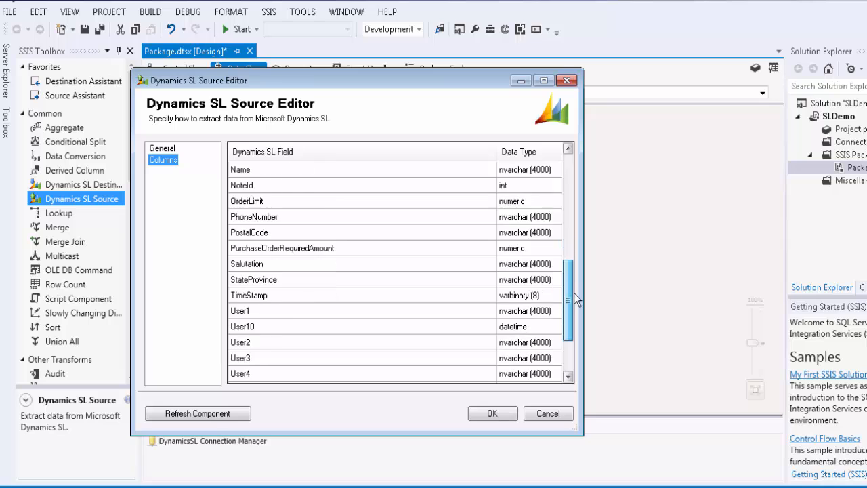
{"action": "scroll", "scroll_direction": "down", "scroll_amount": 3}
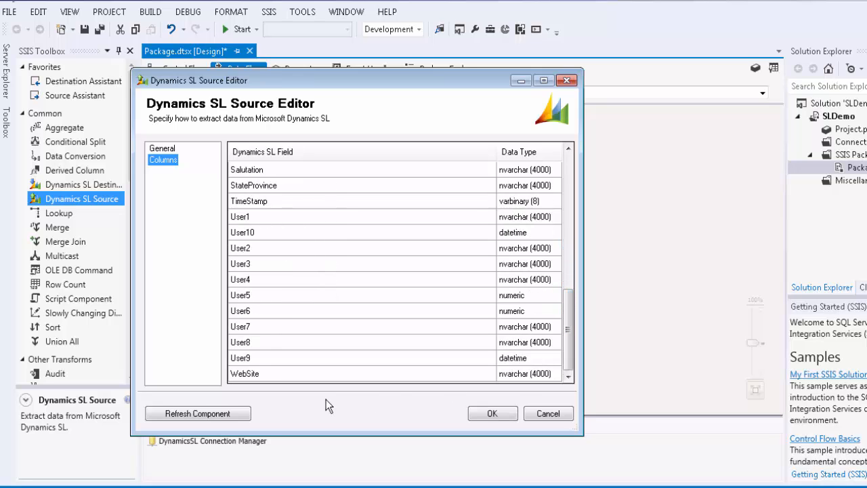
{"action": "left_click", "coordinate": [198, 413]}
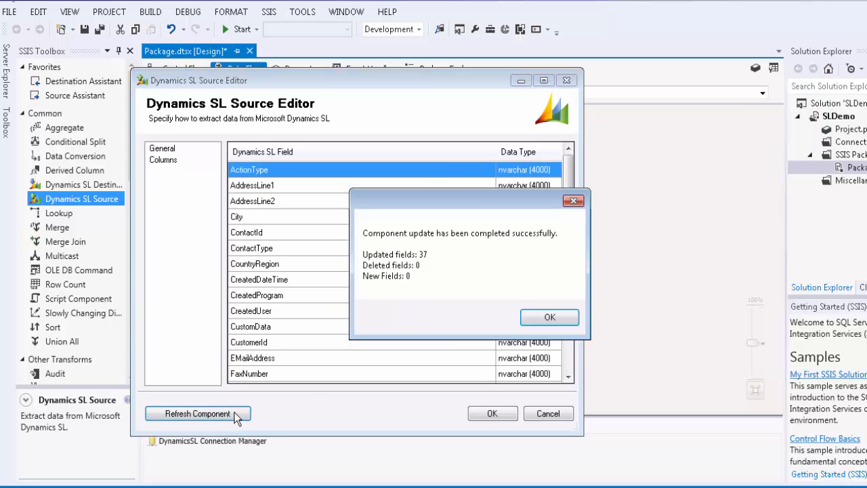
{"action": "left_click", "coordinate": [550, 317]}
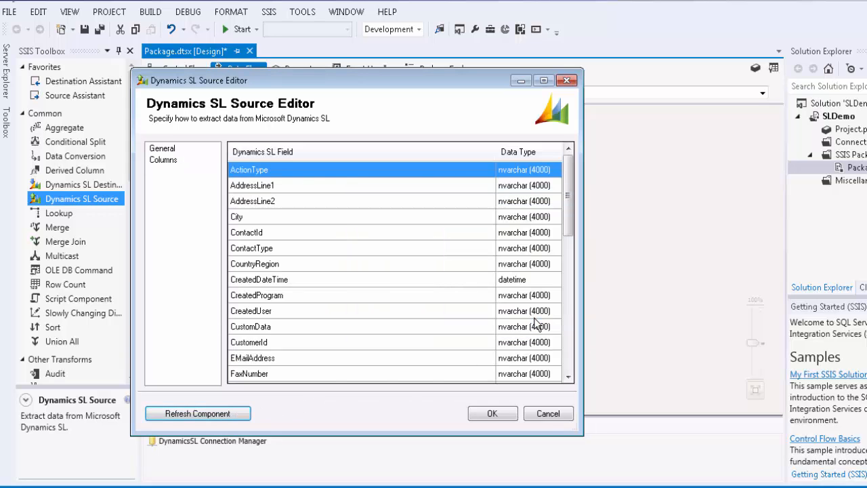
{"action": "mouse_move", "coordinate": [517, 391]}
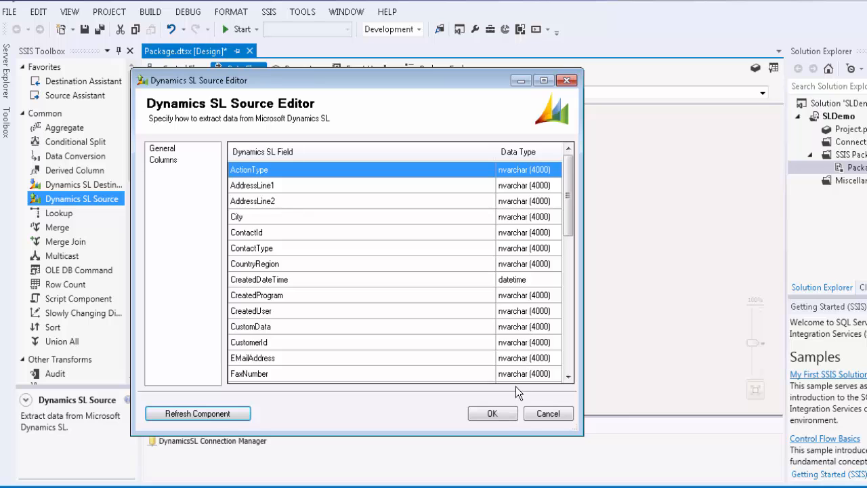
Connect the source to a new Flat File Destination writing CustomerContacts.txt.
{"action": "left_click", "coordinate": [493, 413]}
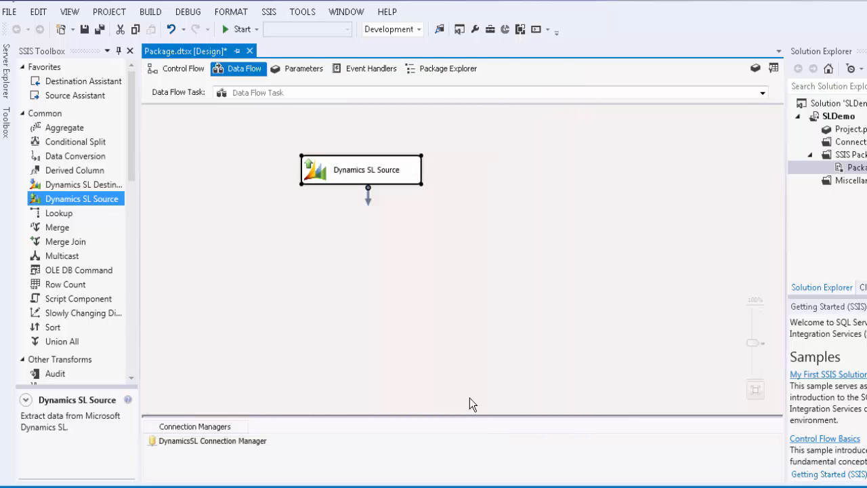
{"action": "scroll", "scroll_direction": "down", "scroll_amount": 3}
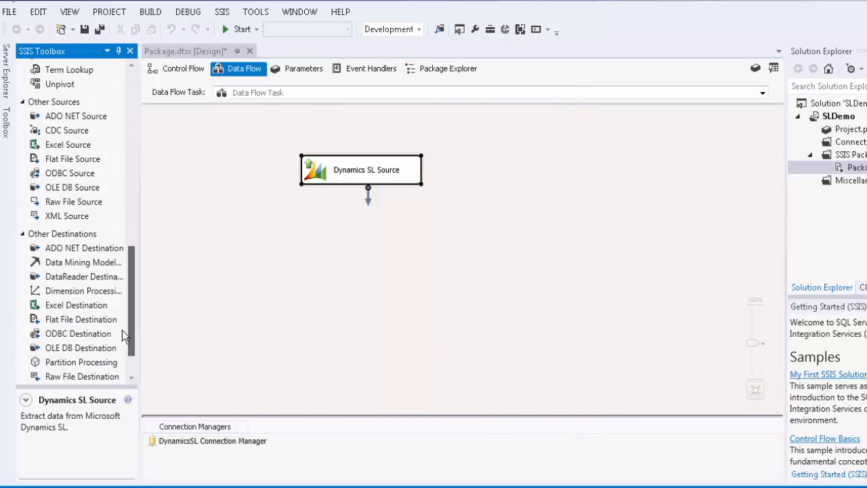
{"action": "left_click_drag", "start_coordinate": [82, 320], "coordinate": [453, 277]}
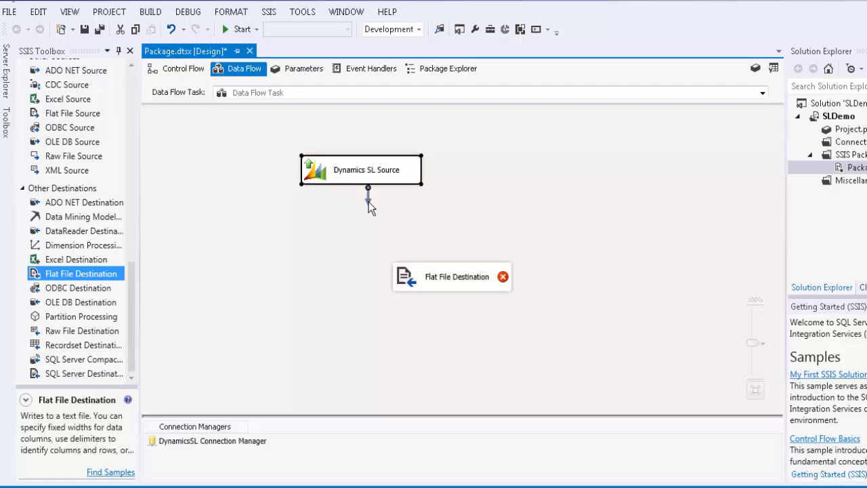
{"action": "left_click", "coordinate": [689, 106]}
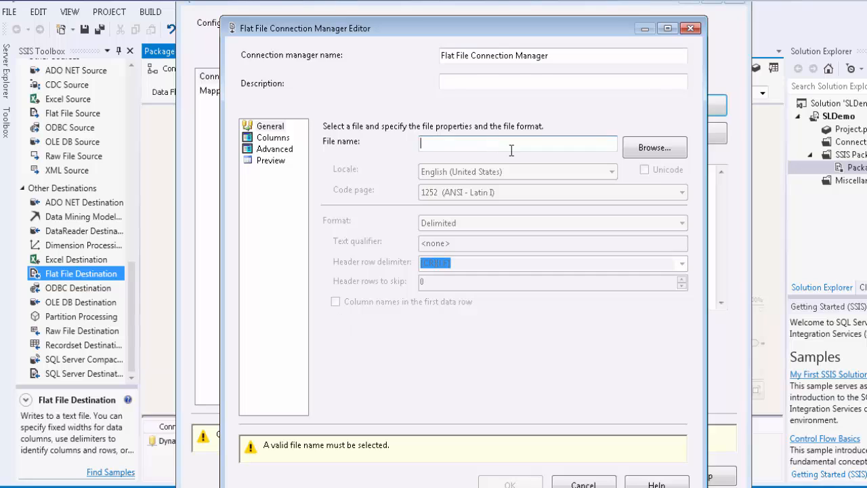
{"action": "type", "text": "CustomerContacts.txt"}
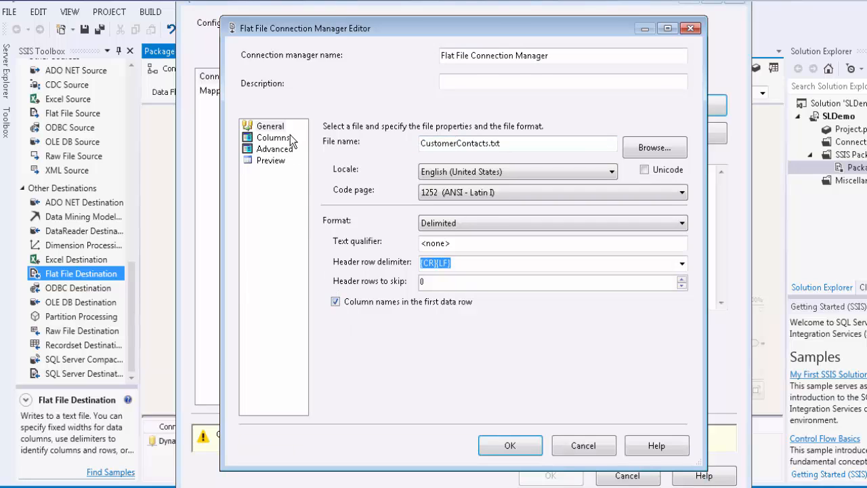
{"action": "left_click", "coordinate": [509, 444]}
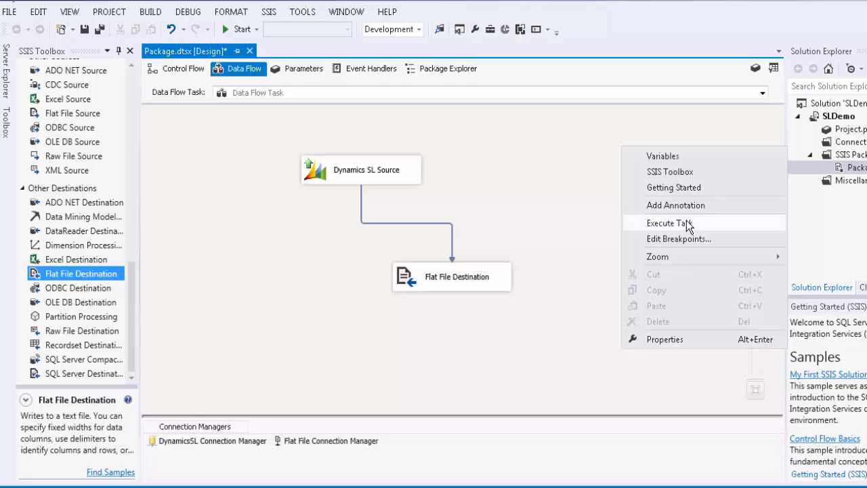
Run the package so 5 rows flow out of the Dynamics SL Source and execution completes.
{"action": "left_click", "coordinate": [669, 222]}
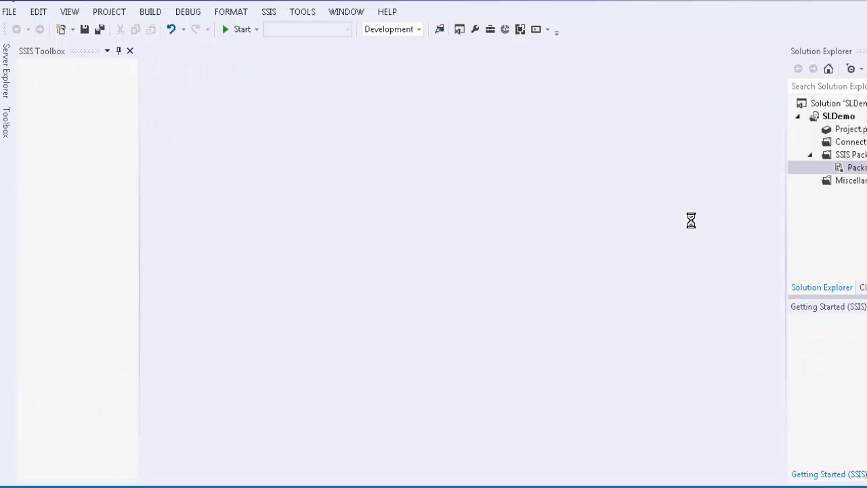
{"action": "left_click", "coordinate": [241, 28]}
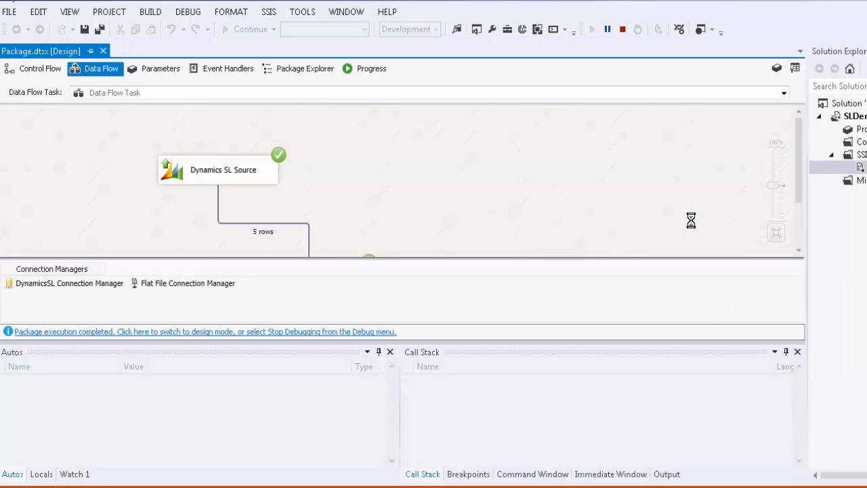
{"action": "mouse_move", "coordinate": [697, 228]}
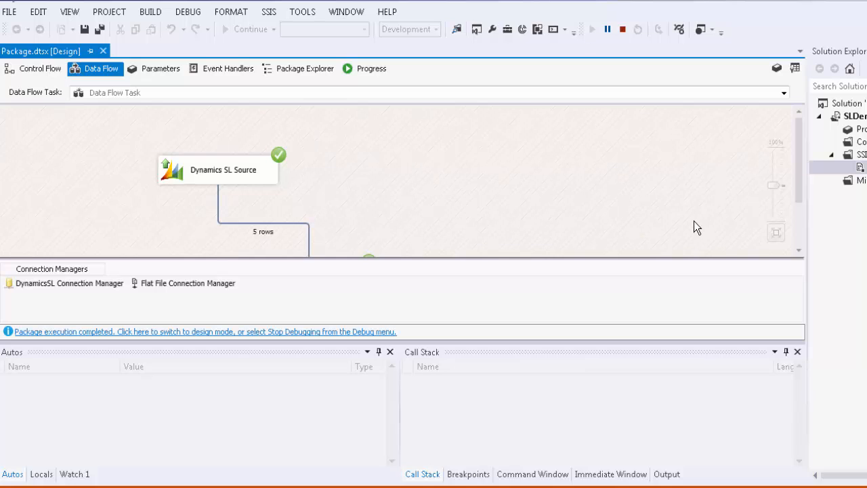
{"action": "mouse_move", "coordinate": [648, 96]}
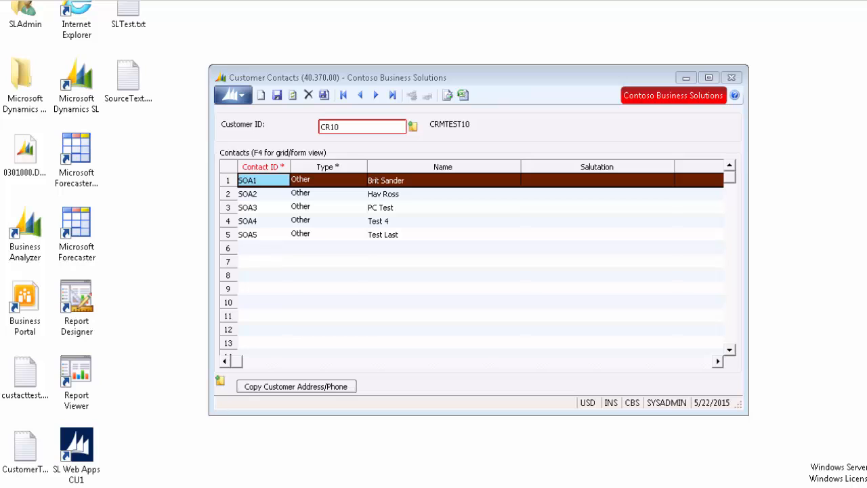
{"action": "mouse_move", "coordinate": [271, 172]}
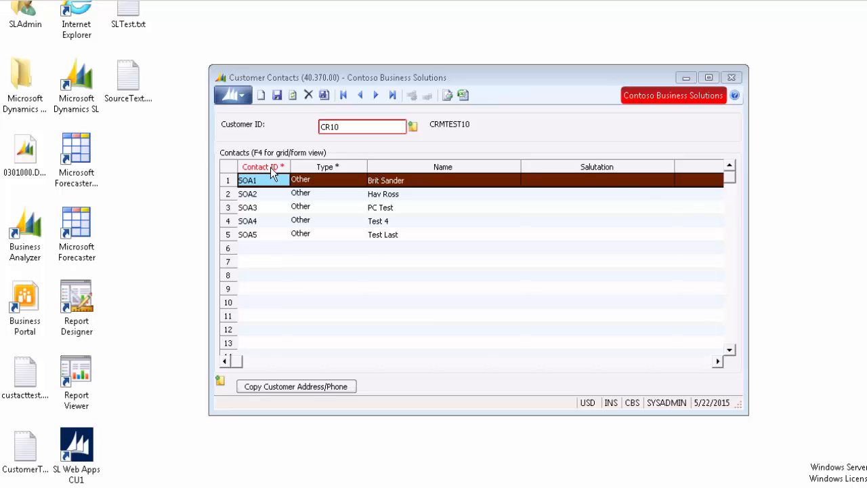
Select contacts SOA1–SOA5 of customer CR10, delete them and save.
{"action": "left_click", "coordinate": [247, 194]}
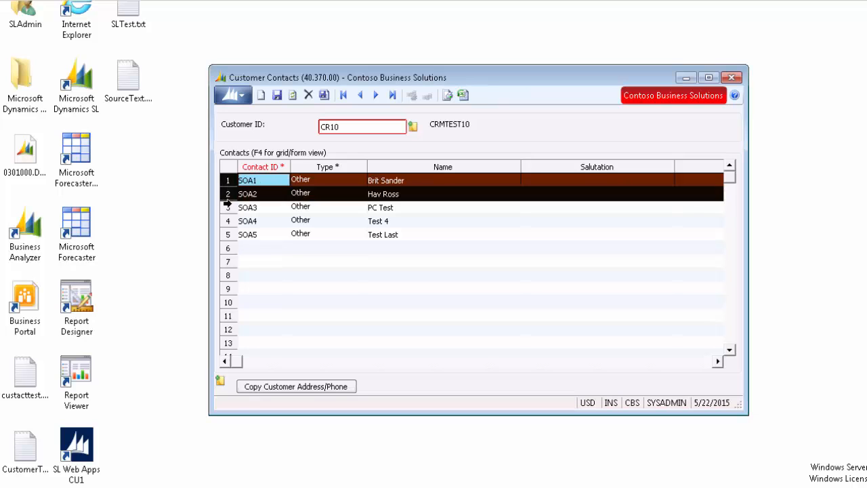
{"action": "left_click", "coordinate": [309, 94]}
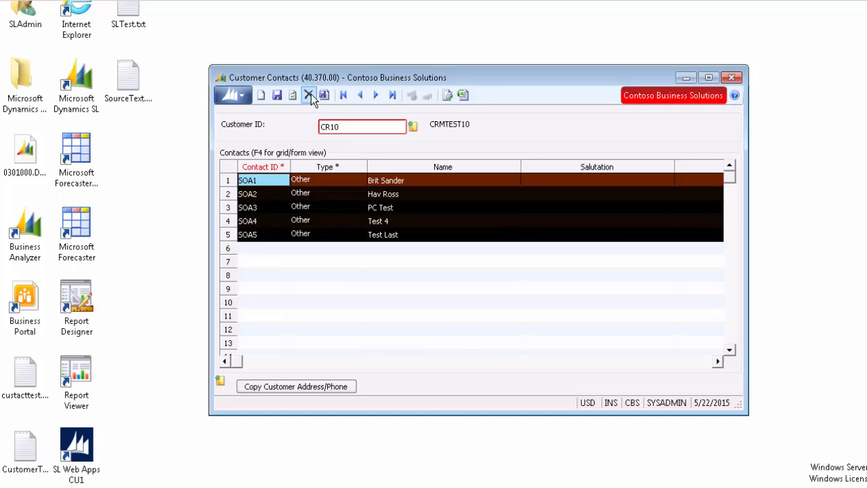
{"action": "left_click", "coordinate": [324, 95]}
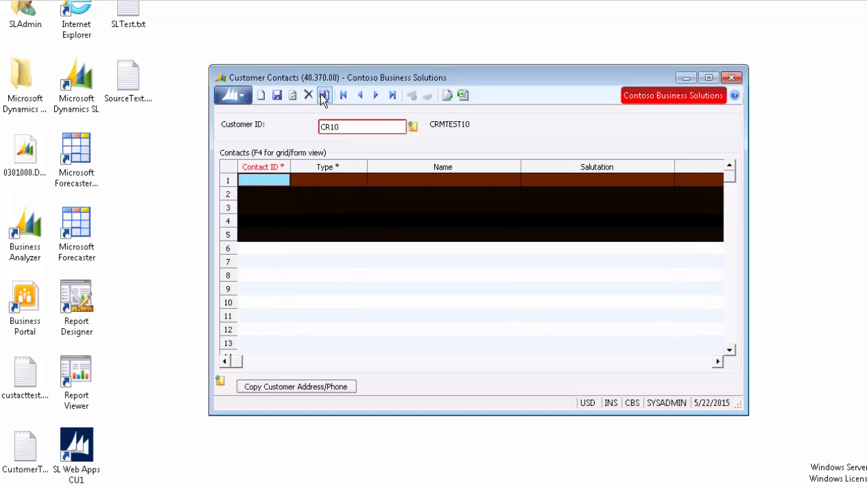
{"action": "left_click", "coordinate": [324, 95]}
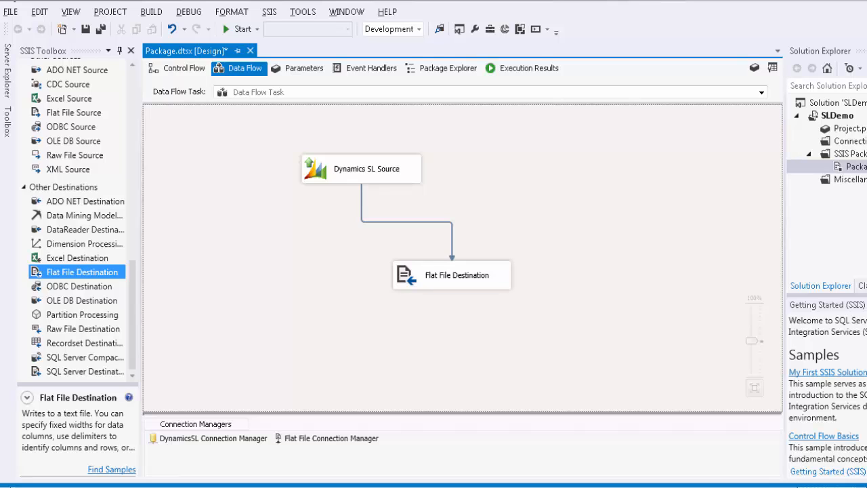
{"action": "mouse_move", "coordinate": [825, 253]}
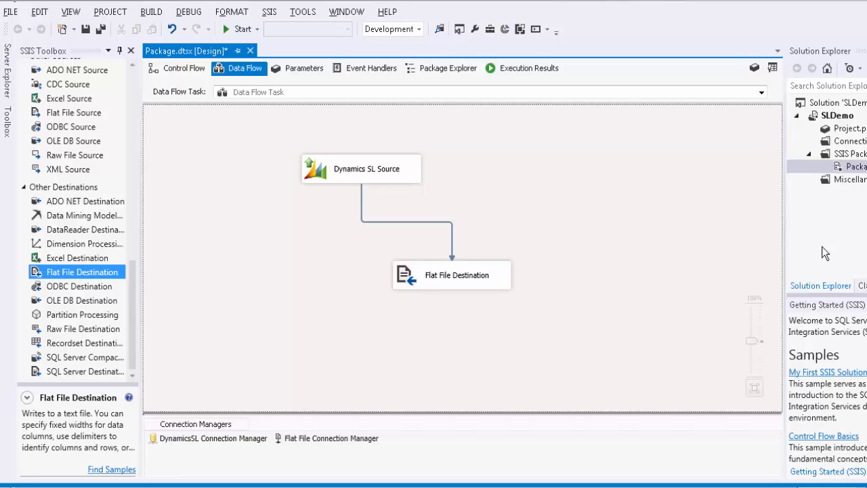
{"action": "mouse_move", "coordinate": [208, 196]}
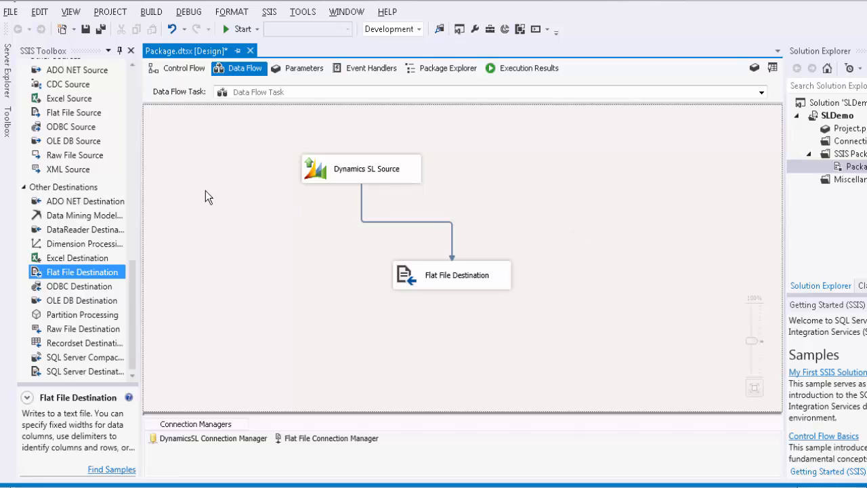
Place a second Data Flow Task on the control flow canvas and enter its empty data flow.
{"action": "left_click", "coordinate": [183, 68]}
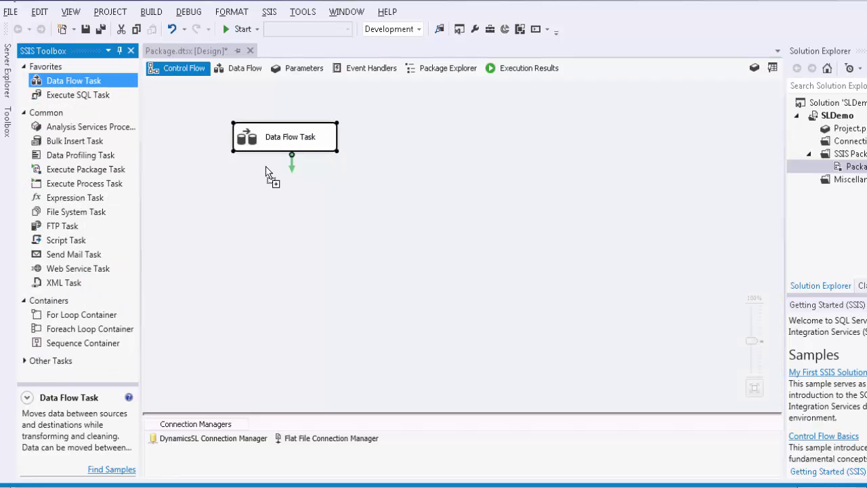
{"action": "left_click_drag", "start_coordinate": [74, 80], "coordinate": [487, 256]}
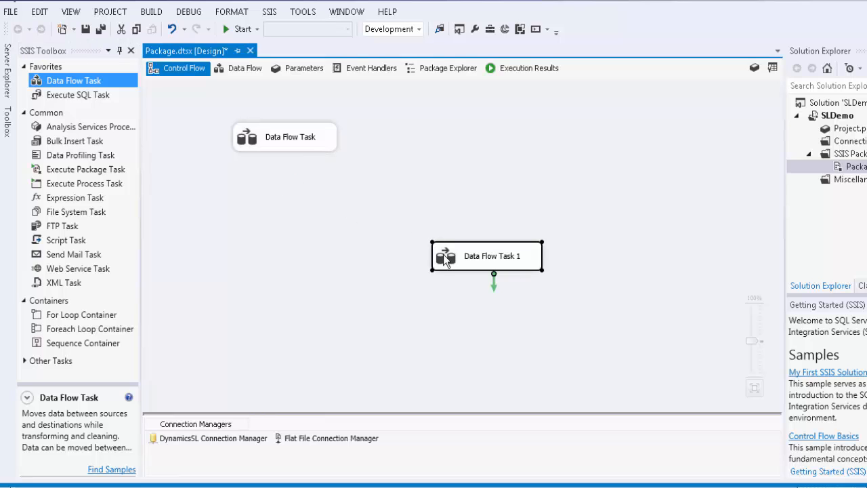
{"action": "double_click", "coordinate": [487, 255]}
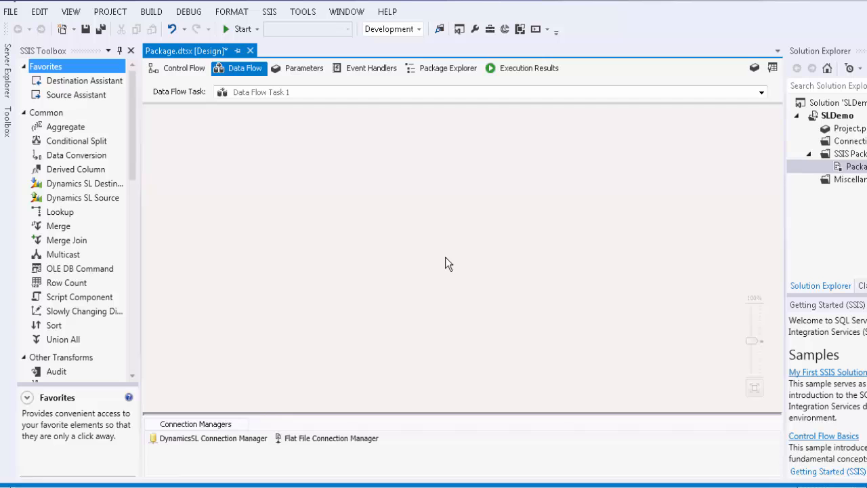
{"action": "mouse_move", "coordinate": [433, 260]}
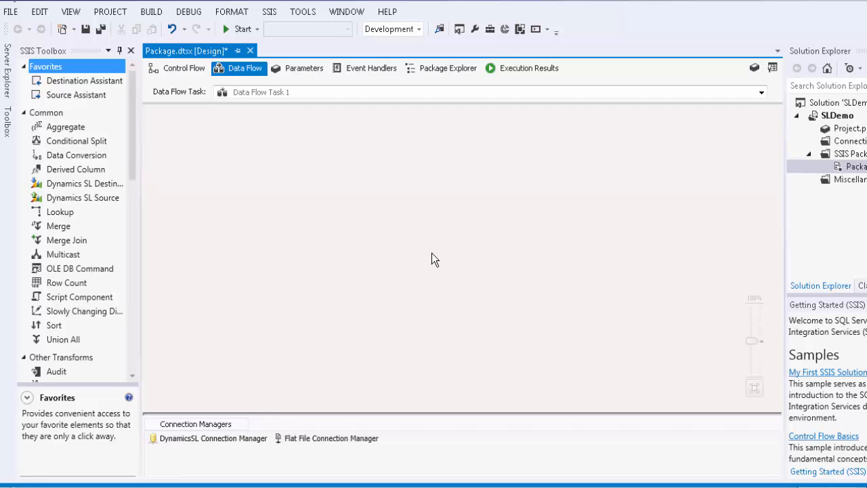
{"action": "scroll", "scroll_direction": "down", "scroll_amount": 3}
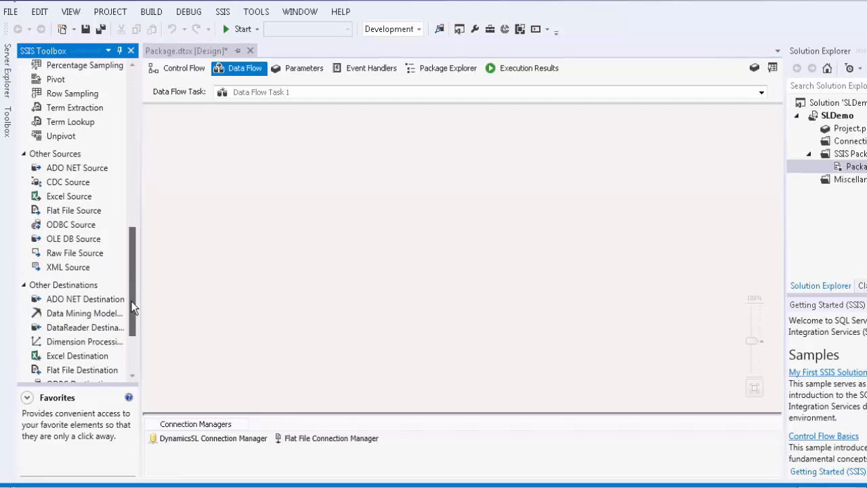
{"action": "scroll", "scroll_direction": "down", "scroll_amount": 3}
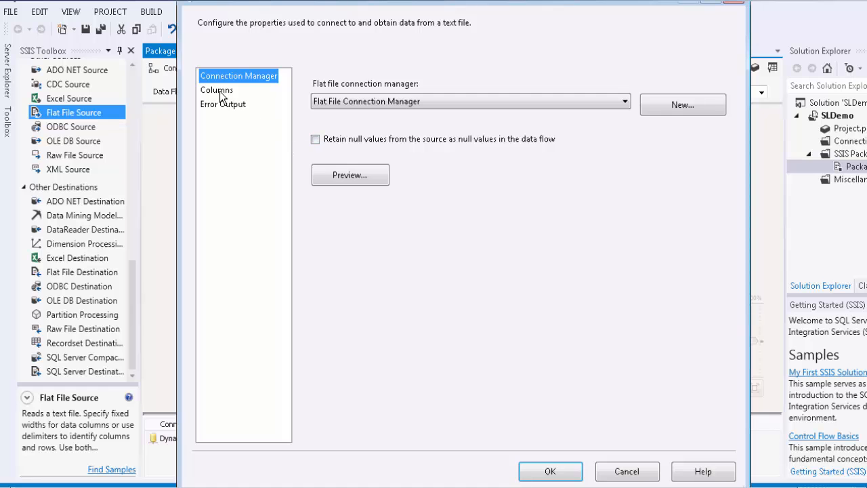
Review the Flat File Source's columns from Flat File Connection Manager and accept its settings.
{"action": "left_click", "coordinate": [217, 89]}
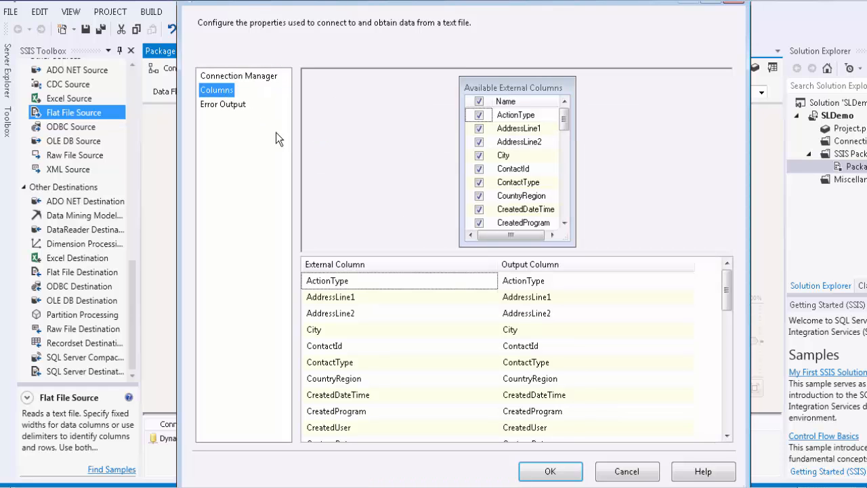
{"action": "left_click", "coordinate": [550, 472]}
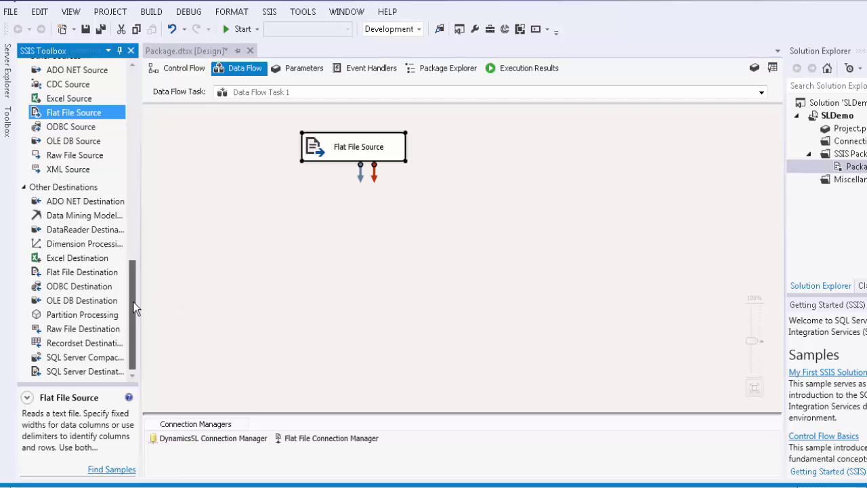
Place a Dynamics SL Destination below the source and route the Flat File Source's output into it.
{"action": "scroll", "scroll_direction": "up", "scroll_amount": 3}
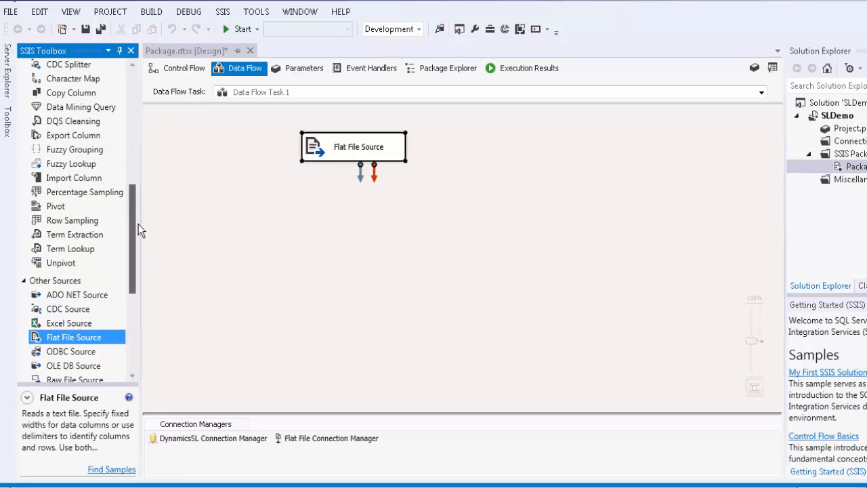
{"action": "scroll", "scroll_direction": "up", "scroll_amount": 3}
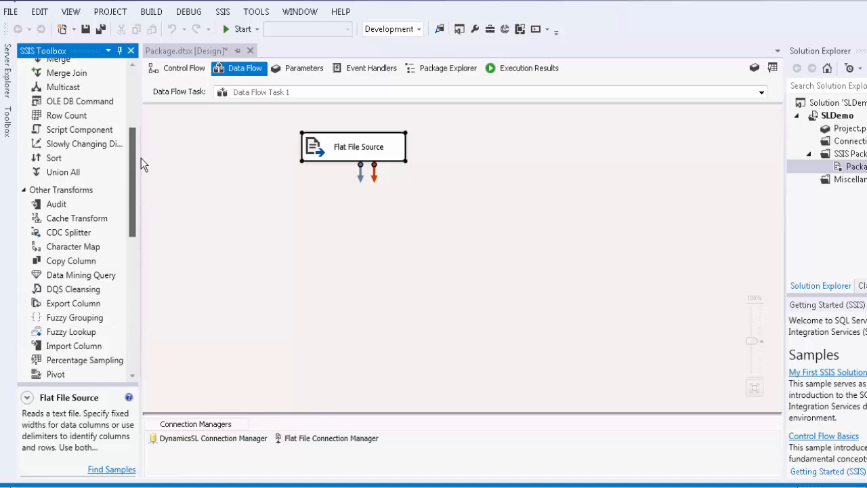
{"action": "scroll", "scroll_direction": "up", "scroll_amount": 3}
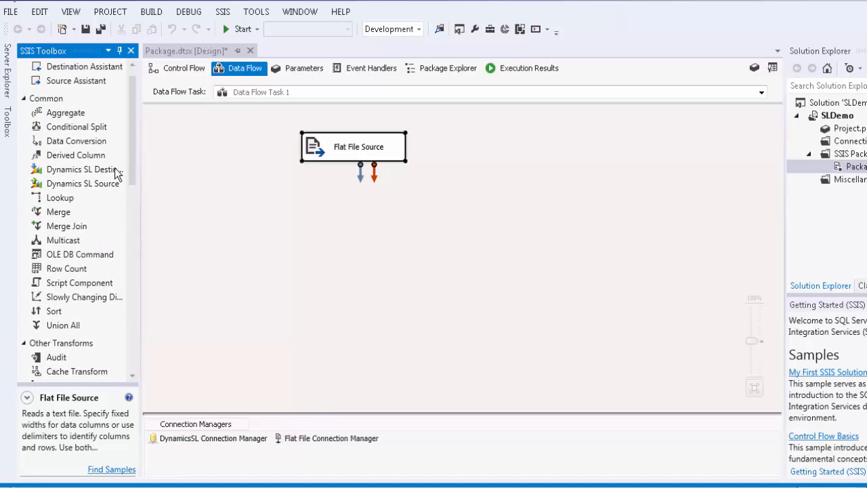
{"action": "left_click_drag", "start_coordinate": [84, 168], "coordinate": [459, 265]}
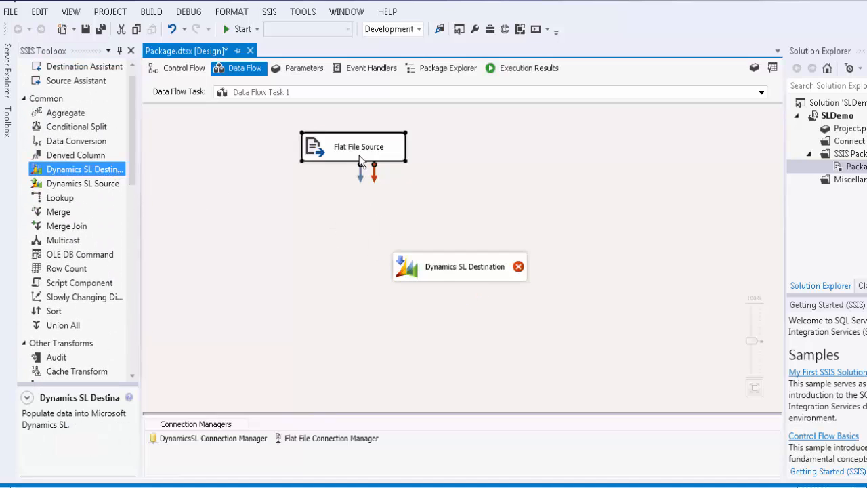
{"action": "left_click_drag", "start_coordinate": [360, 175], "coordinate": [459, 266]}
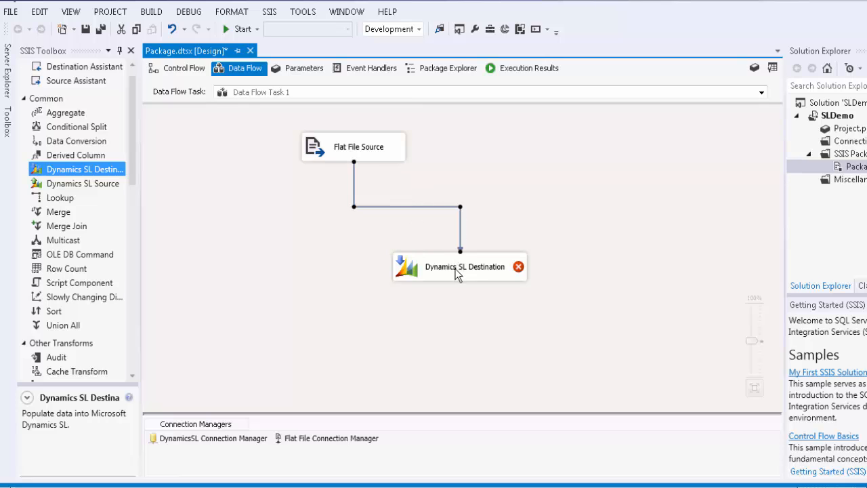
{"action": "double_click", "coordinate": [460, 265]}
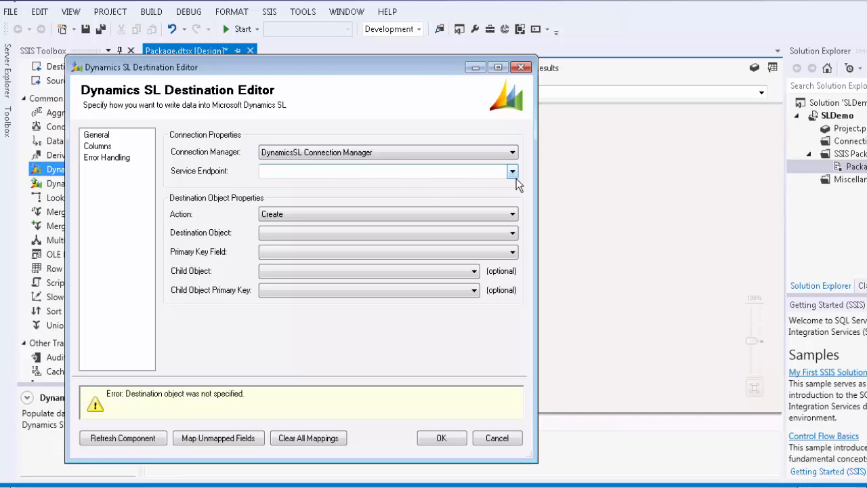
Set the Service Endpoint to Microsoft.Dynamics.SL.WebServices.CustomerService.svc.
{"action": "left_click", "coordinate": [512, 171]}
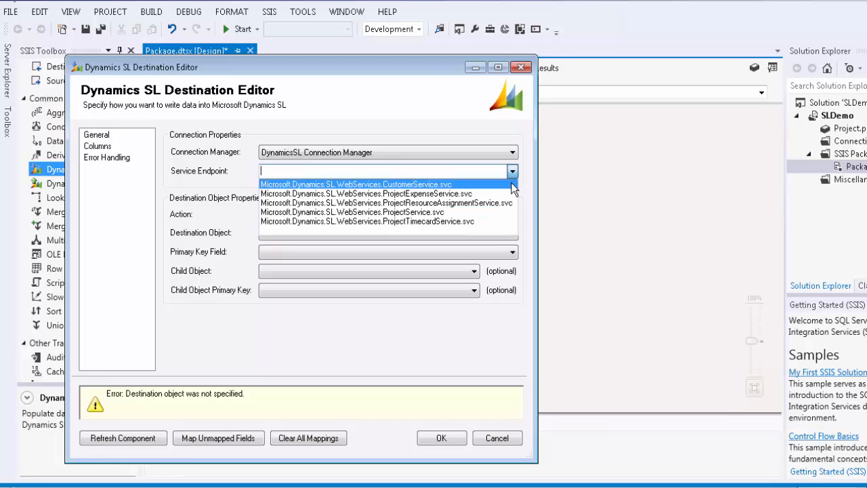
{"action": "left_click", "coordinate": [355, 185]}
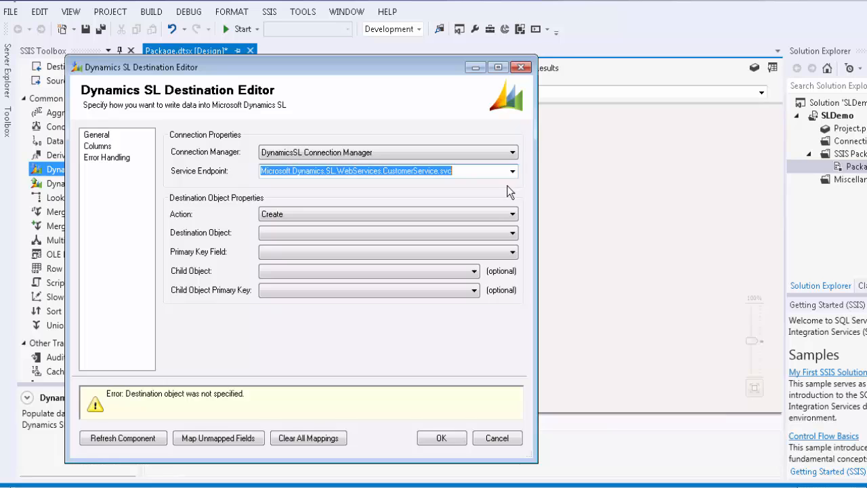
{"action": "left_click", "coordinate": [513, 171]}
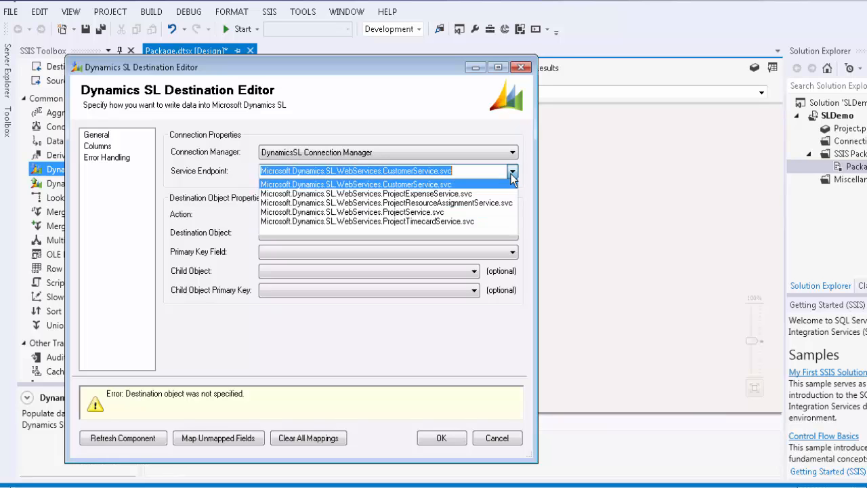
{"action": "mouse_move", "coordinate": [517, 187]}
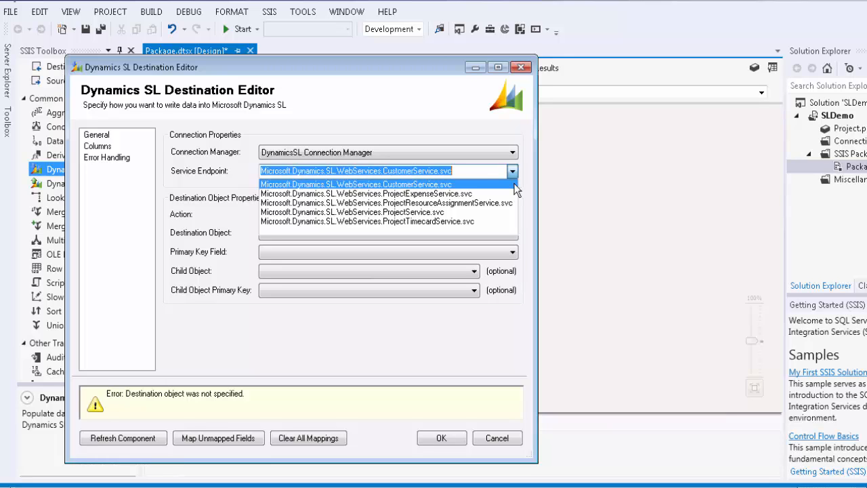
{"action": "left_click", "coordinate": [358, 185]}
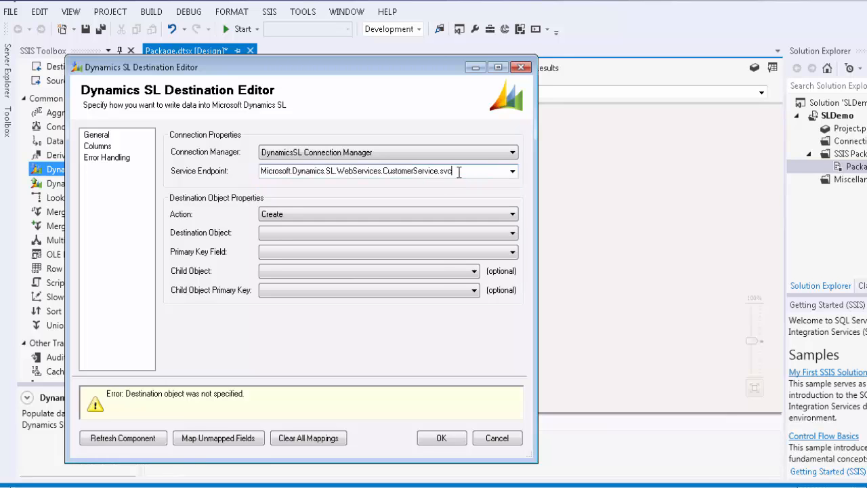
{"action": "mouse_move", "coordinate": [475, 188]}
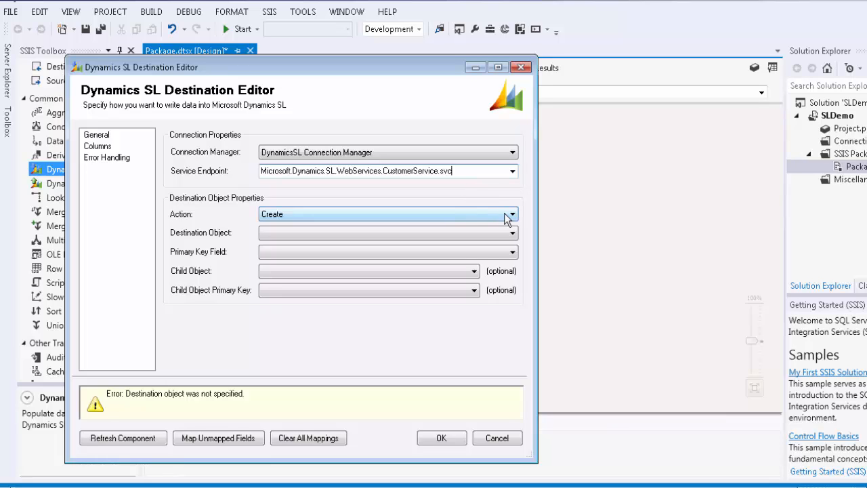
Keep Create as action, choose Customer as destination object and bring up the child object choices.
{"action": "left_click", "coordinate": [509, 214]}
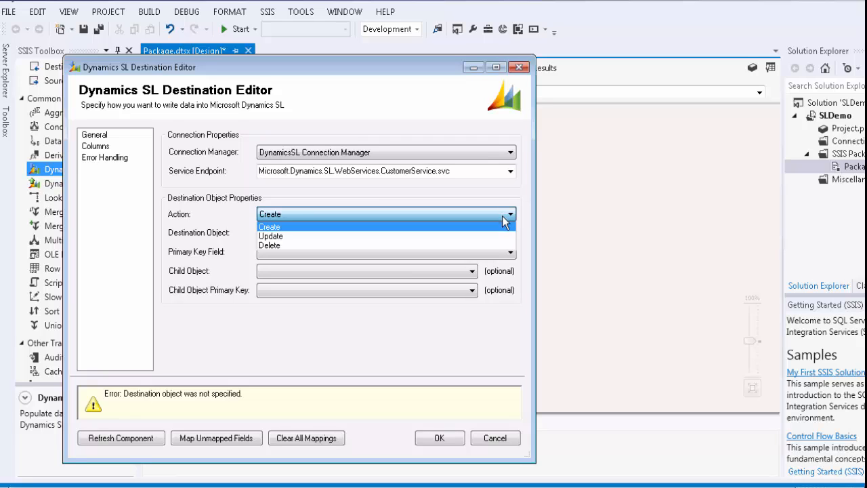
{"action": "mouse_move", "coordinate": [504, 229]}
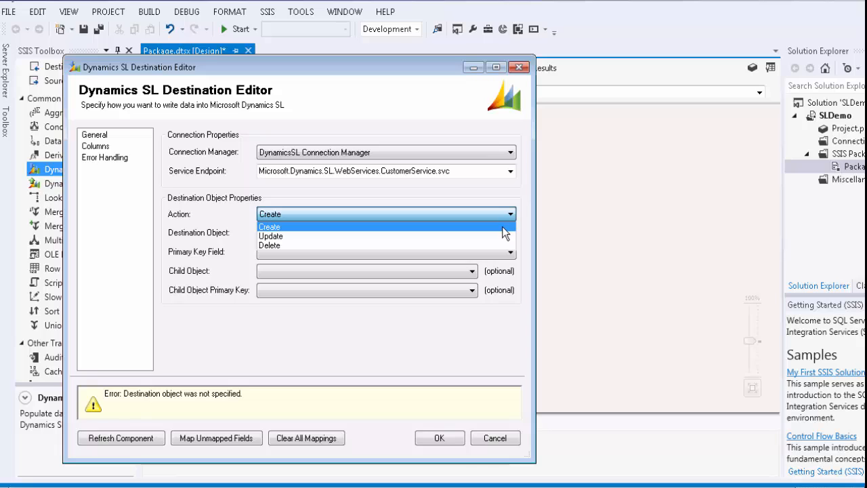
{"action": "left_click", "coordinate": [270, 226]}
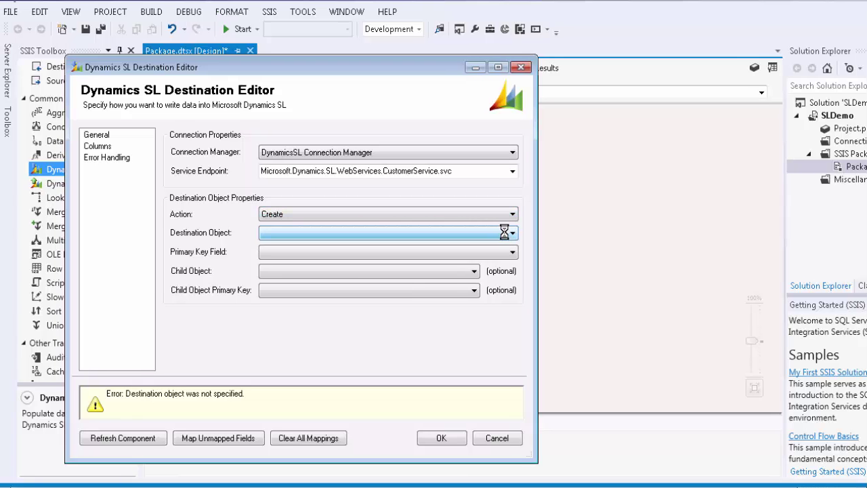
{"action": "left_click", "coordinate": [510, 233]}
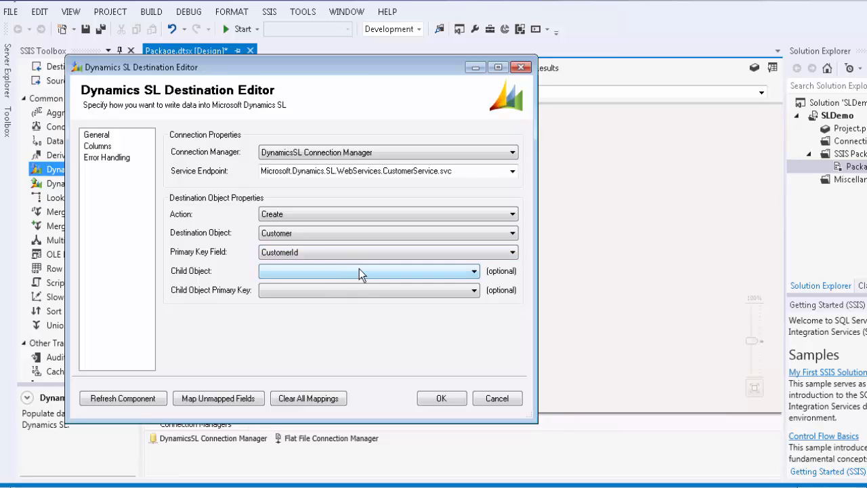
{"action": "left_click", "coordinate": [474, 271]}
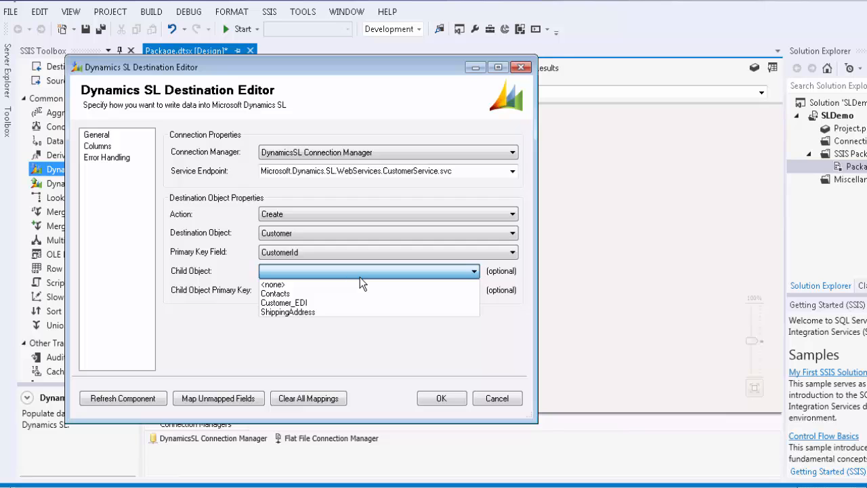
{"action": "mouse_move", "coordinate": [363, 285]}
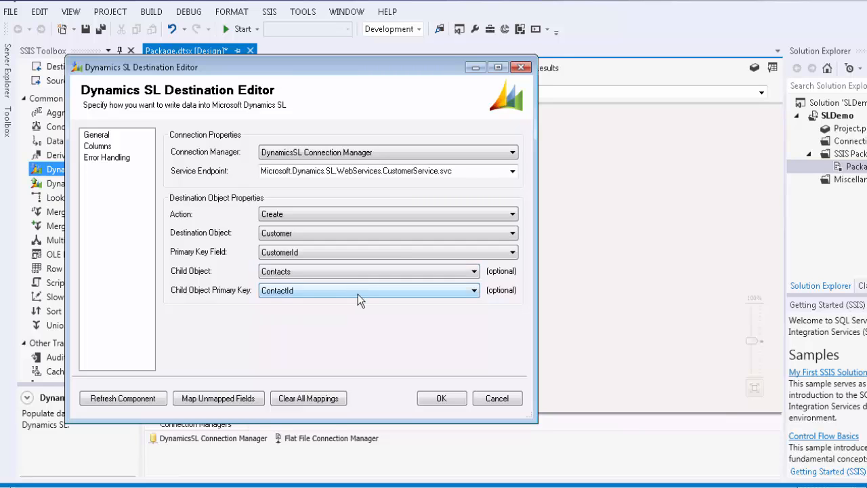
{"action": "mouse_move", "coordinate": [297, 301]}
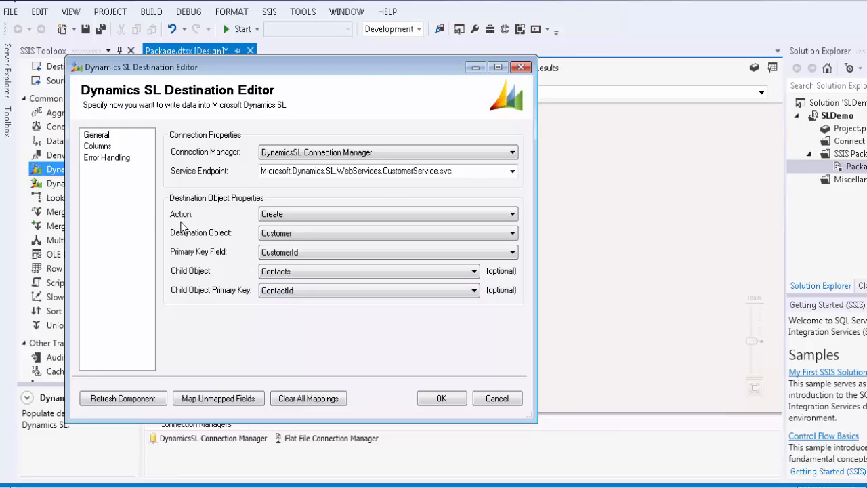
{"action": "mouse_move", "coordinate": [109, 156]}
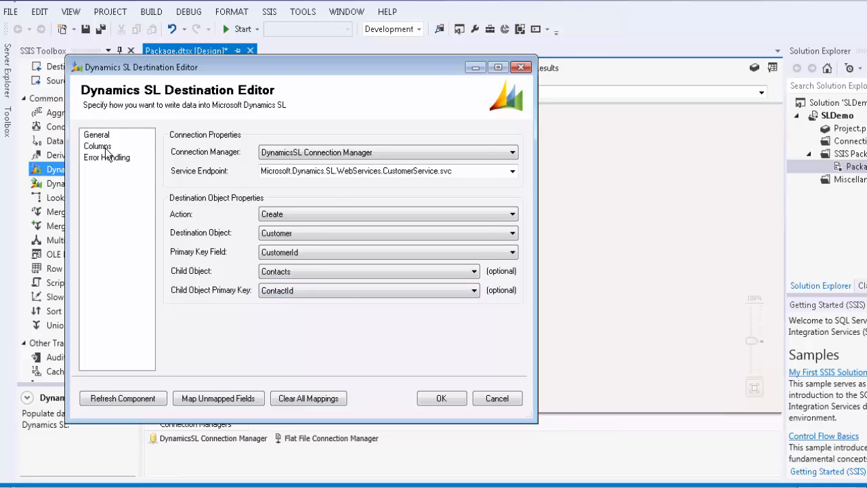
Review the column mappings and refresh the component so all 37 fields update.
{"action": "left_click", "coordinate": [97, 146]}
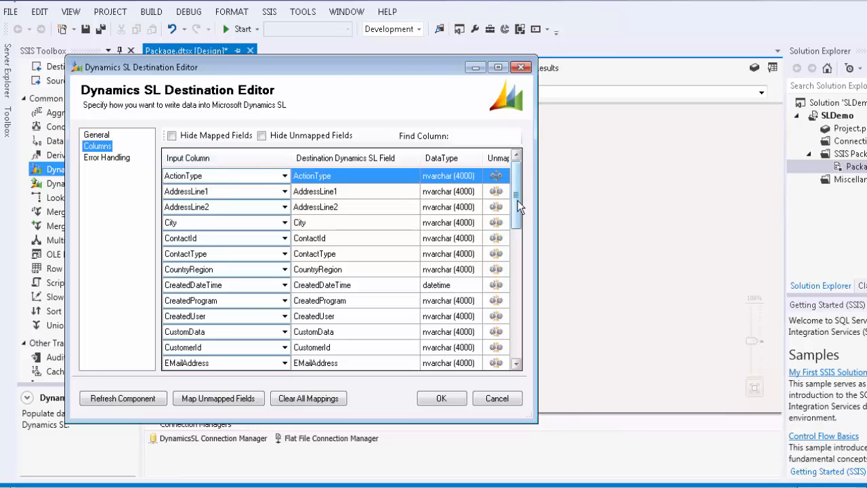
{"action": "scroll", "scroll_direction": "down", "scroll_amount": 3}
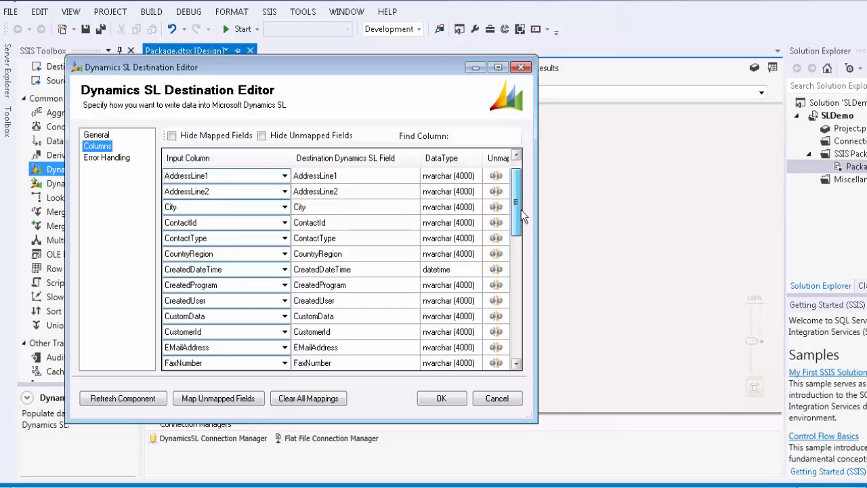
{"action": "scroll", "scroll_direction": "down", "scroll_amount": 3}
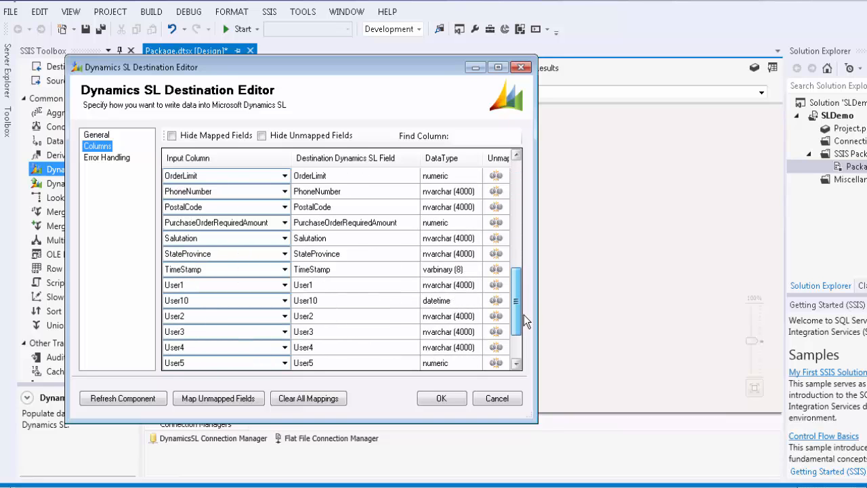
{"action": "scroll", "scroll_direction": "down", "scroll_amount": 3}
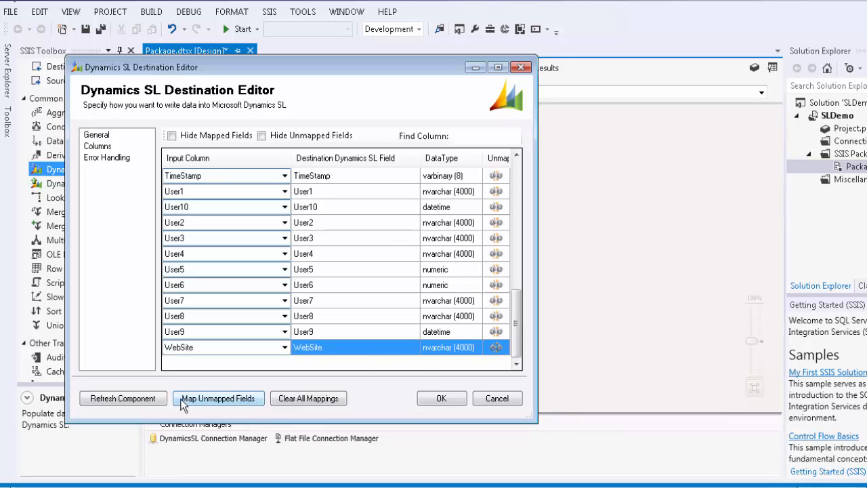
{"action": "mouse_move", "coordinate": [123, 398]}
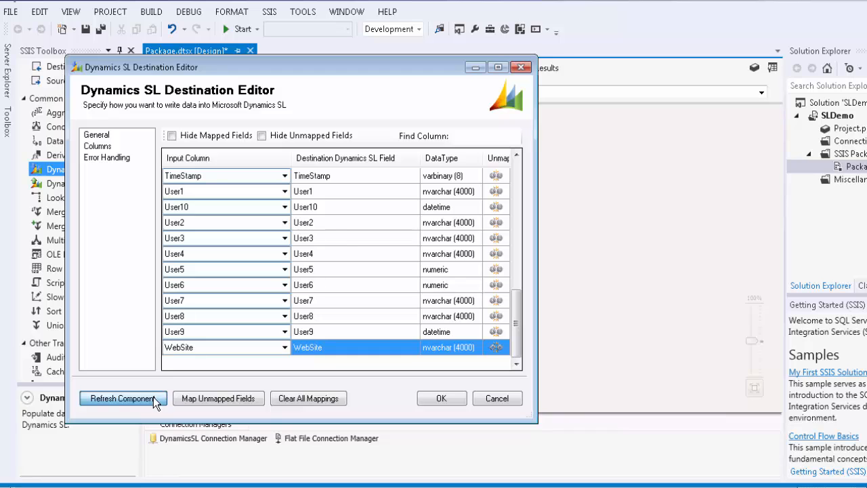
{"action": "left_click", "coordinate": [122, 399]}
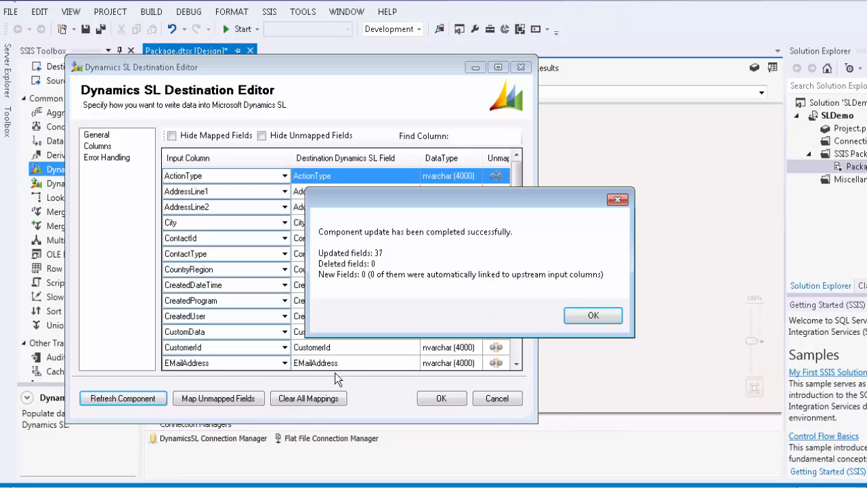
{"action": "left_click", "coordinate": [593, 314]}
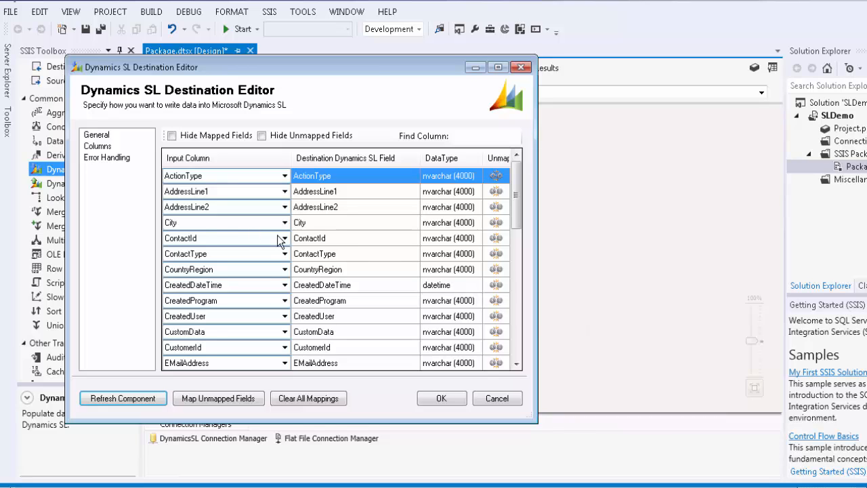
Show the Error Handling page, leaving Fail on error selected.
{"action": "left_click", "coordinate": [106, 157]}
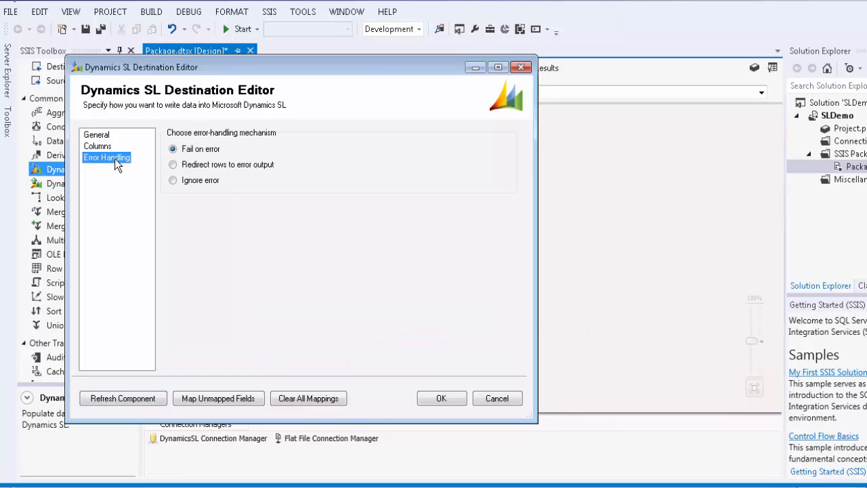
{"action": "mouse_move", "coordinate": [249, 157]}
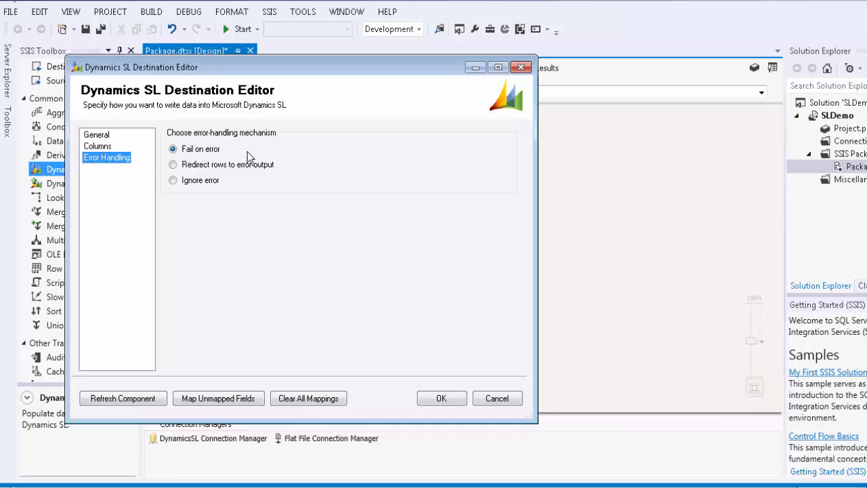
{"action": "mouse_move", "coordinate": [285, 152]}
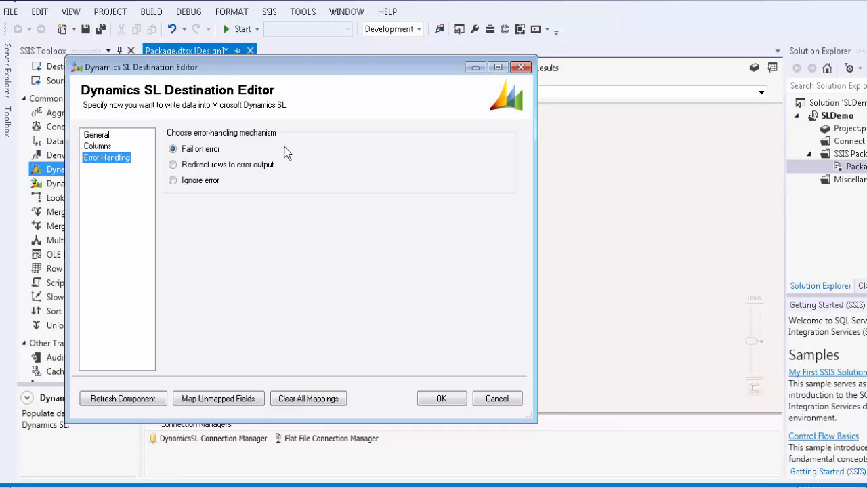
{"action": "mouse_move", "coordinate": [291, 157]}
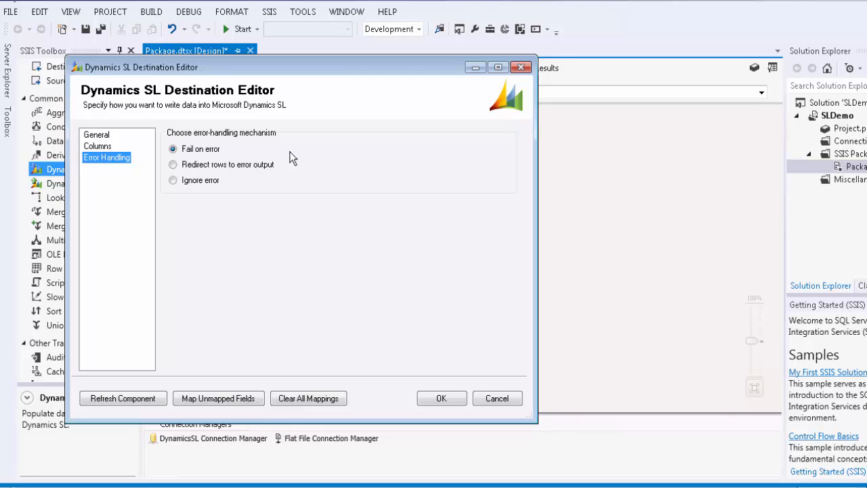
{"action": "mouse_move", "coordinate": [402, 336]}
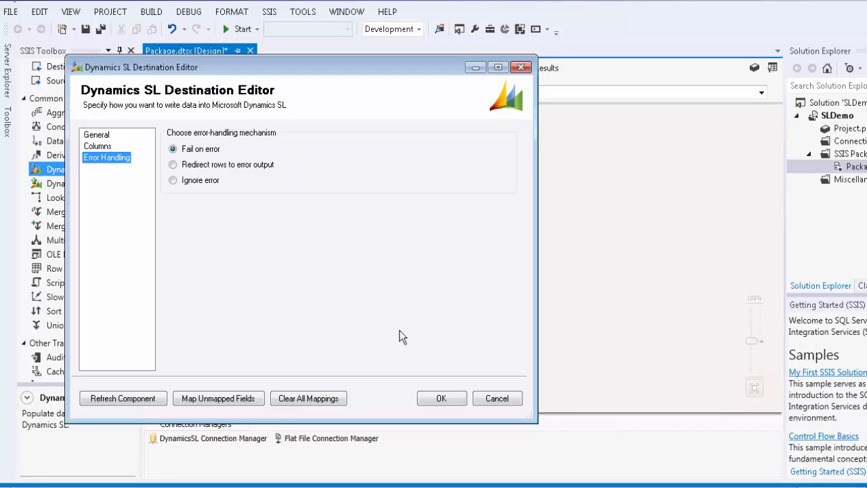
Accept the destination editor and execute the data flow task from the design surface.
{"action": "left_click", "coordinate": [442, 399]}
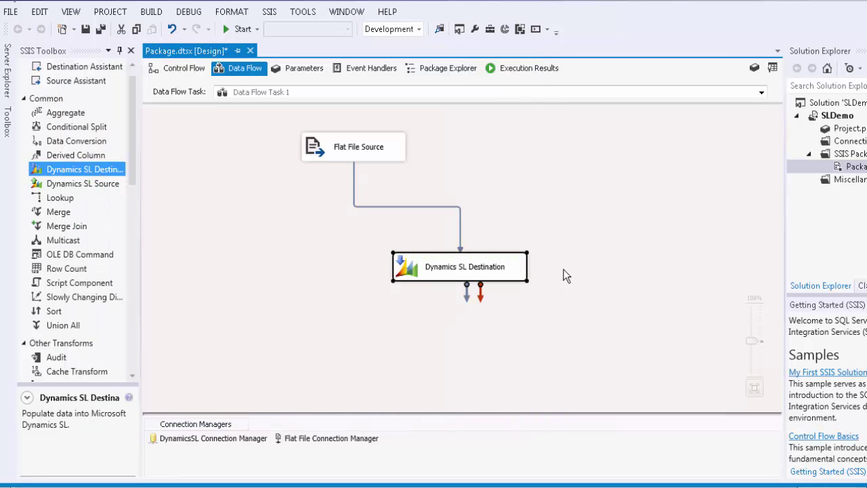
{"action": "right_click", "coordinate": [566, 277]}
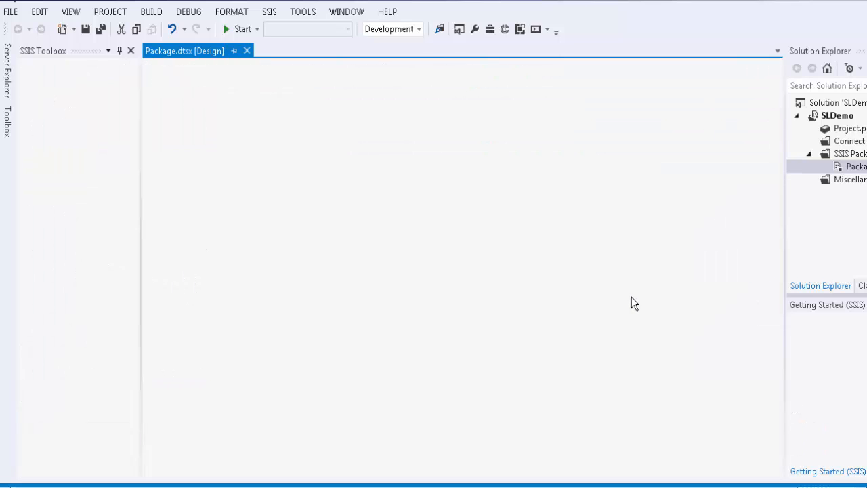
{"action": "left_click", "coordinate": [225, 28]}
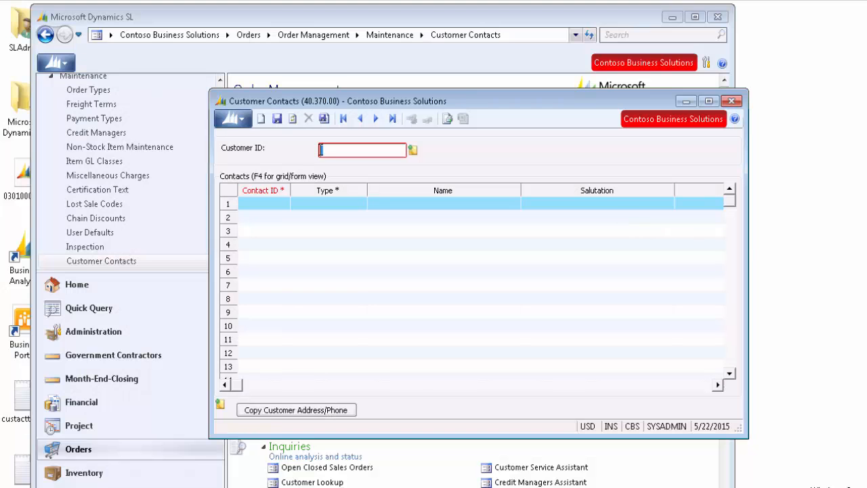
Enter CR10 as Customer ID to load its five contacts.
{"action": "type", "text": "CR"}
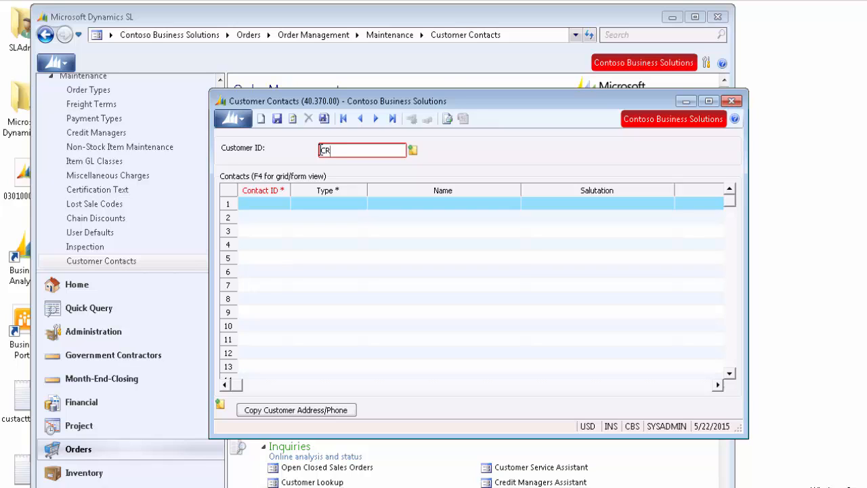
{"action": "type", "text": "10"}
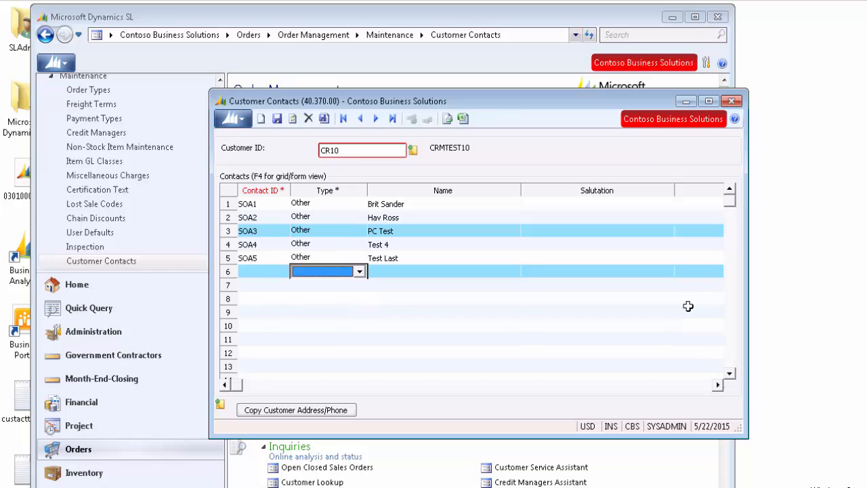
{"action": "mouse_move", "coordinate": [689, 306]}
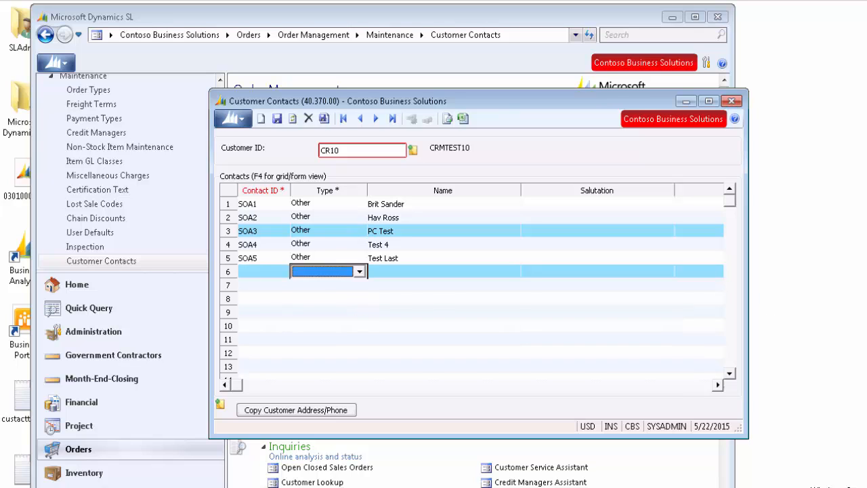